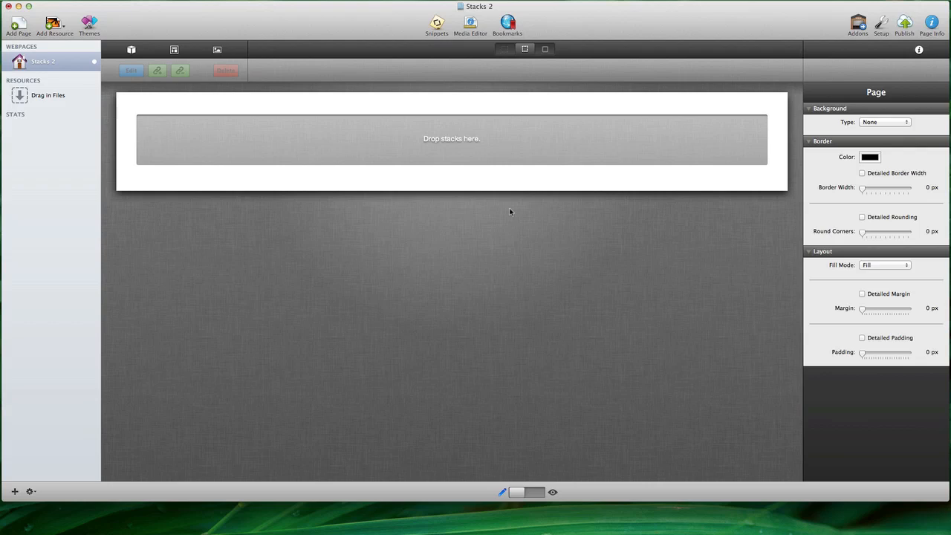
pyautogui.moveTo(298, 116)
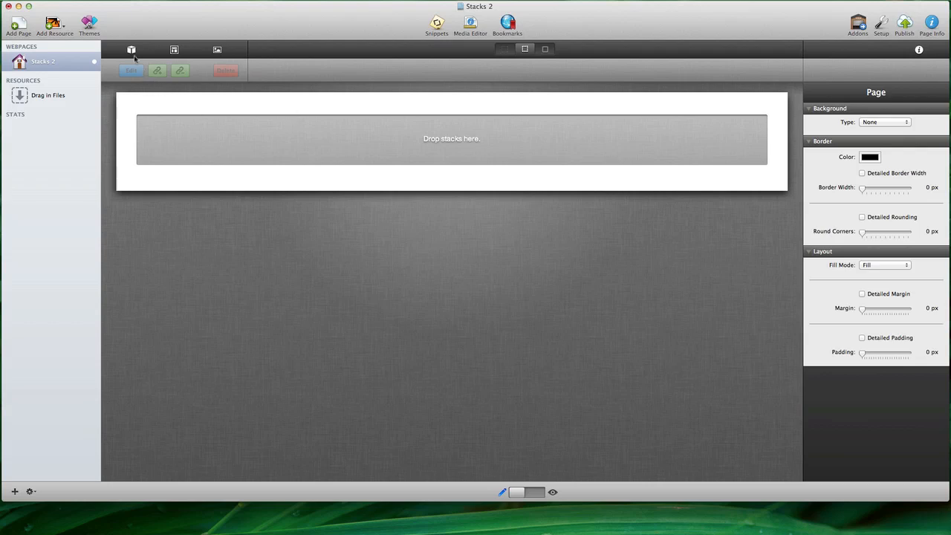
# Step: Add a Text stack with placeholder Lorem ipsum text to the empty page
pyautogui.click(131, 50)
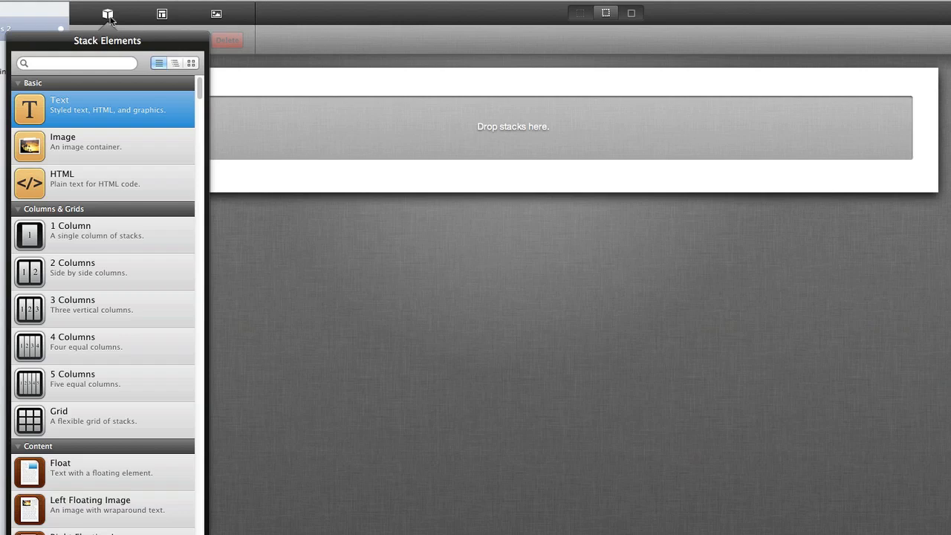
pyautogui.moveTo(29, 110); pyautogui.dragTo(292, 113)
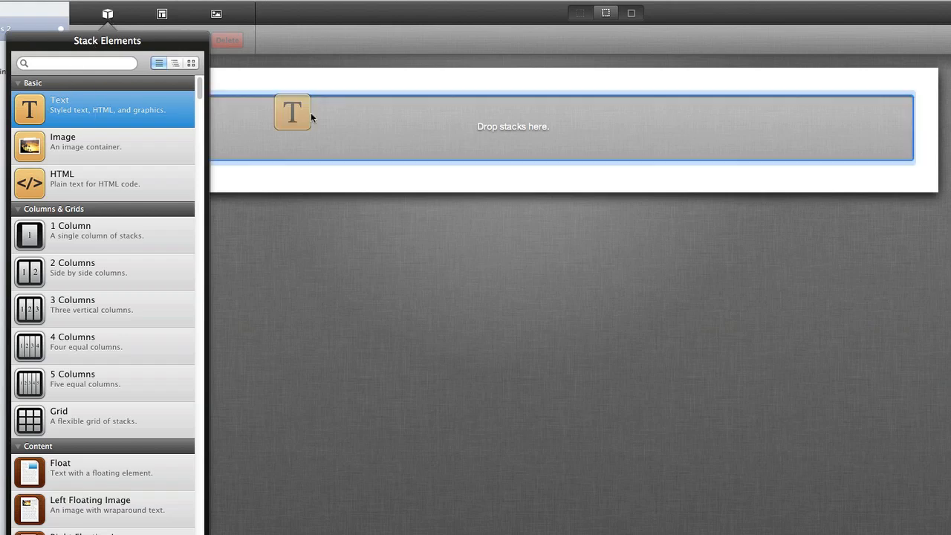
pyautogui.moveTo(292, 111); pyautogui.dragTo(501, 137)
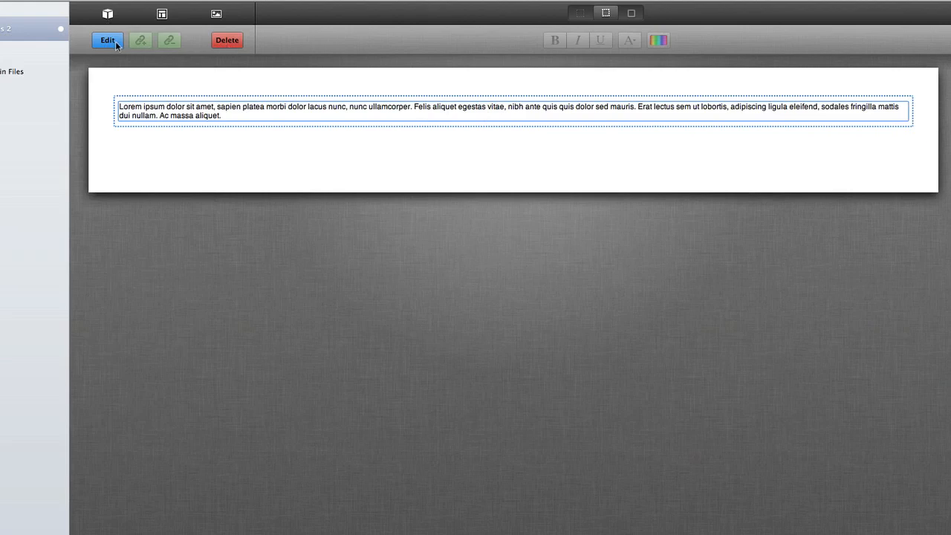
pyautogui.click(107, 39)
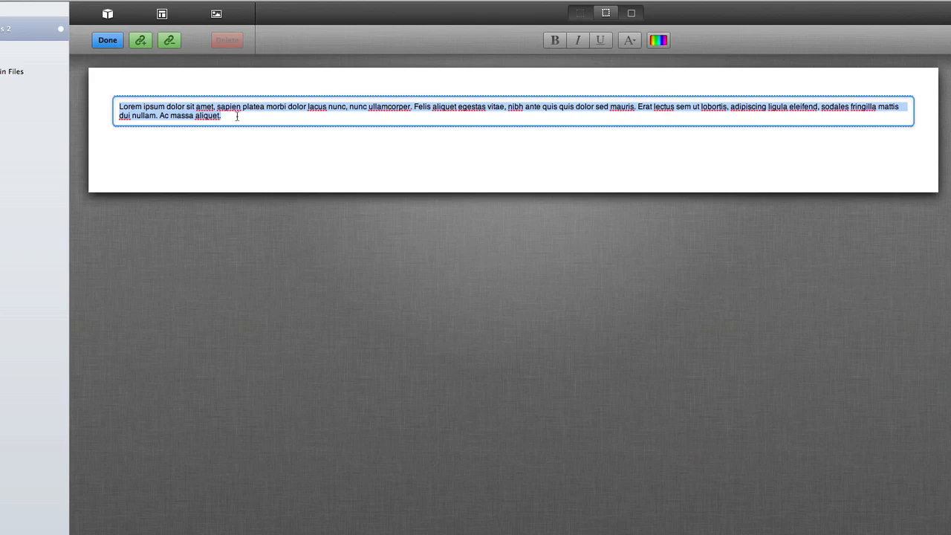
pyautogui.moveTo(276, 116)
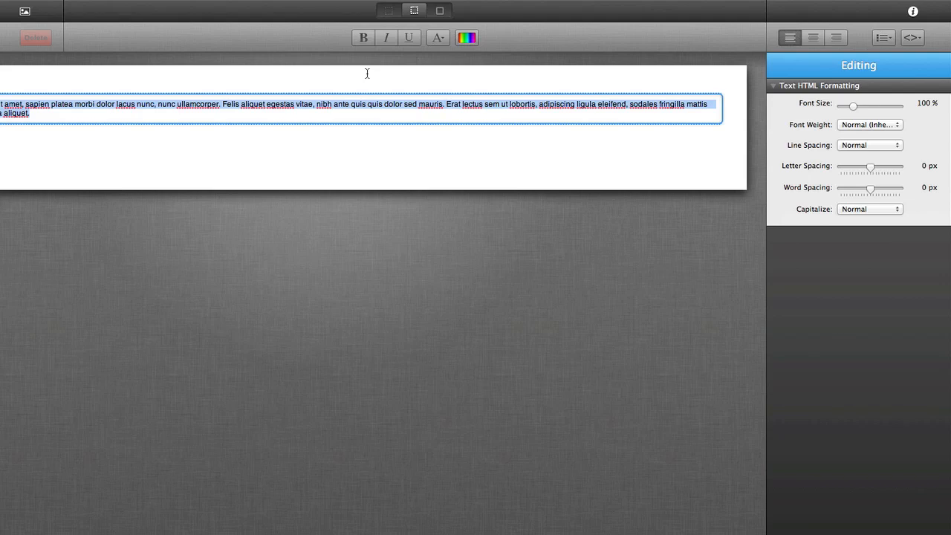
pyautogui.click(39, 38)
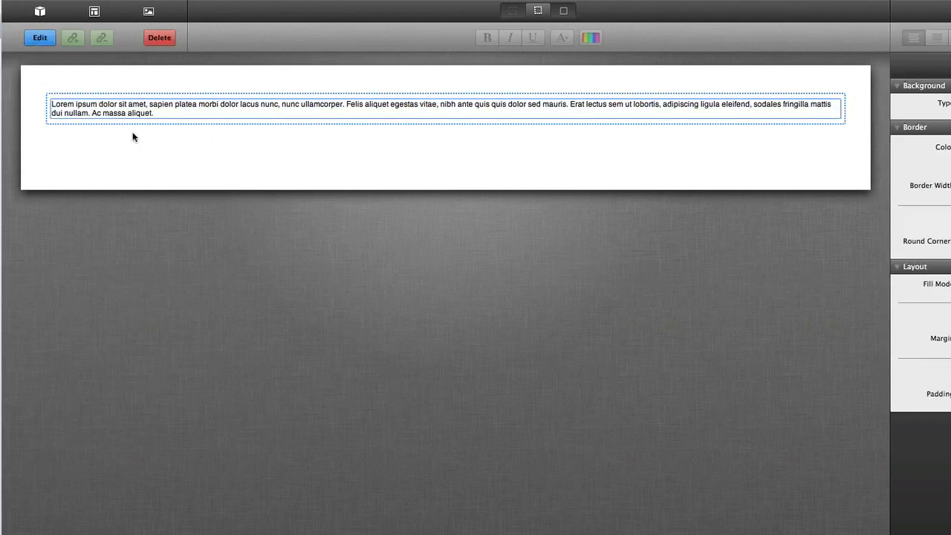
# Step: Delete the text stack and fill a new Image stack with the RapidWeaver Classroom logo
pyautogui.click(159, 38)
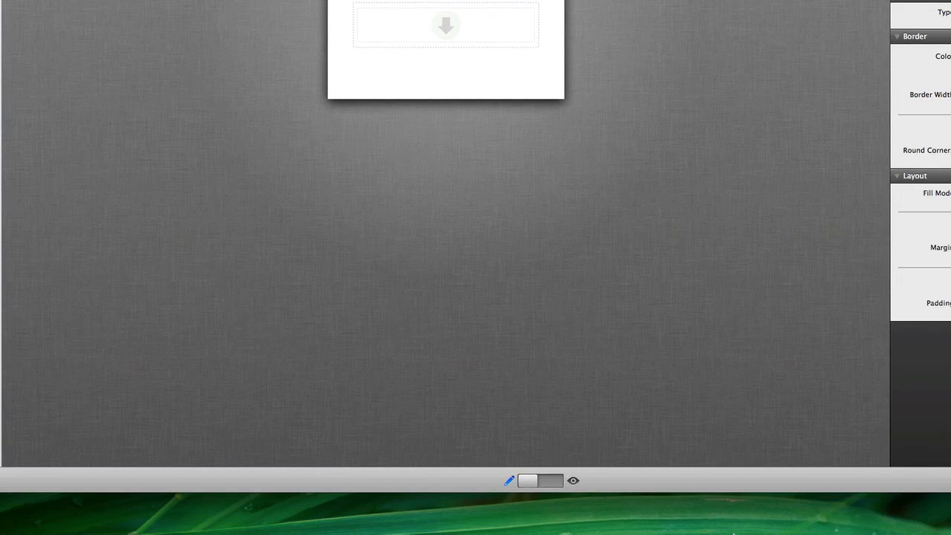
pyautogui.click(677, 501)
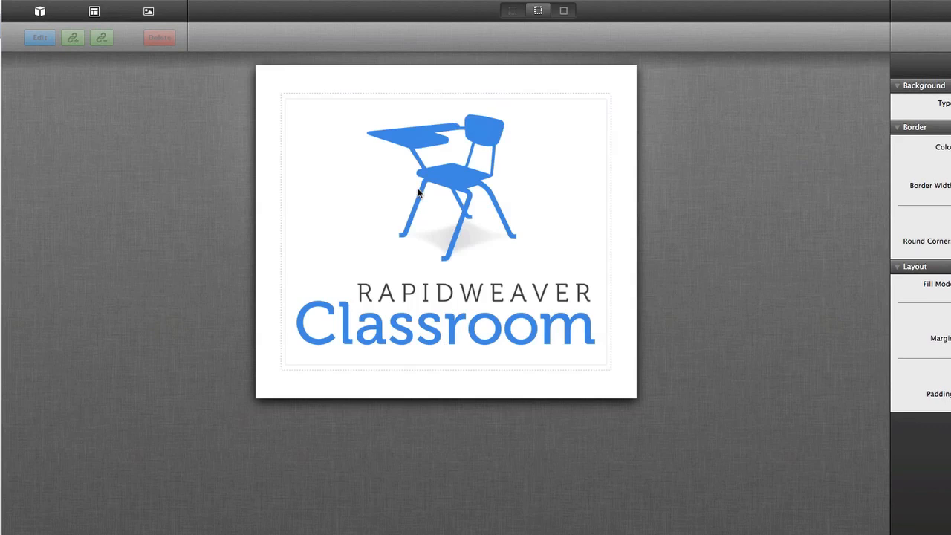
pyautogui.moveTo(425, 188)
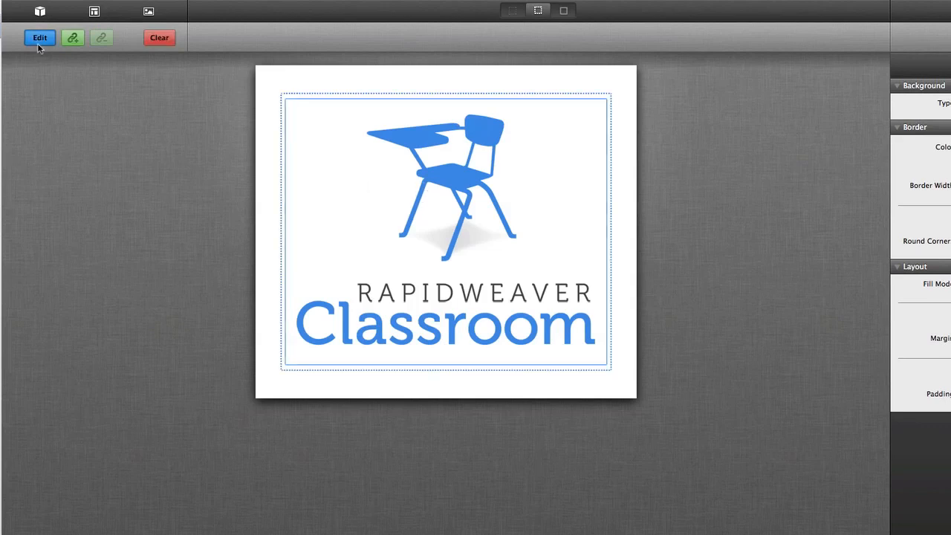
# Step: Set the Classroom logo image's scale to 83%
pyautogui.click(39, 38)
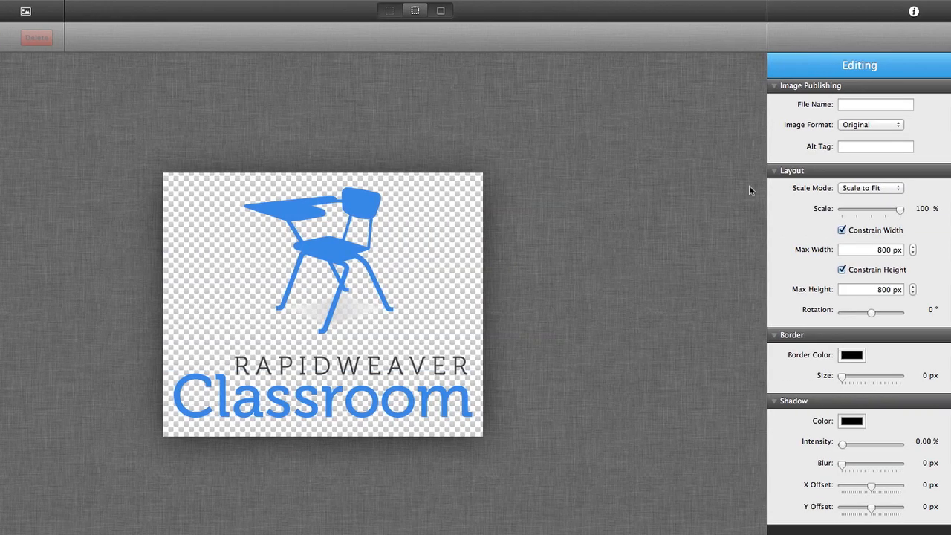
pyautogui.moveTo(830, 161)
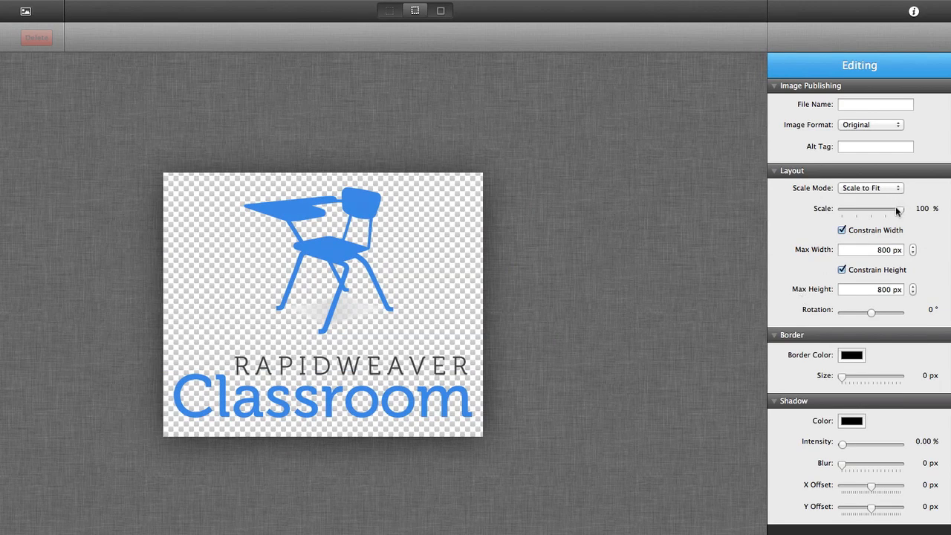
pyautogui.moveTo(896, 209); pyautogui.dragTo(883, 208)
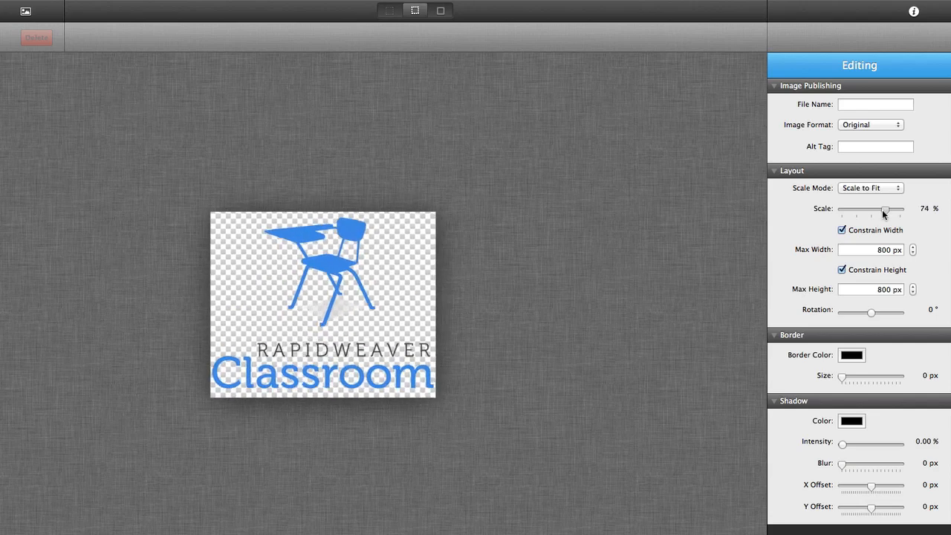
pyautogui.moveTo(882, 210); pyautogui.dragTo(891, 209)
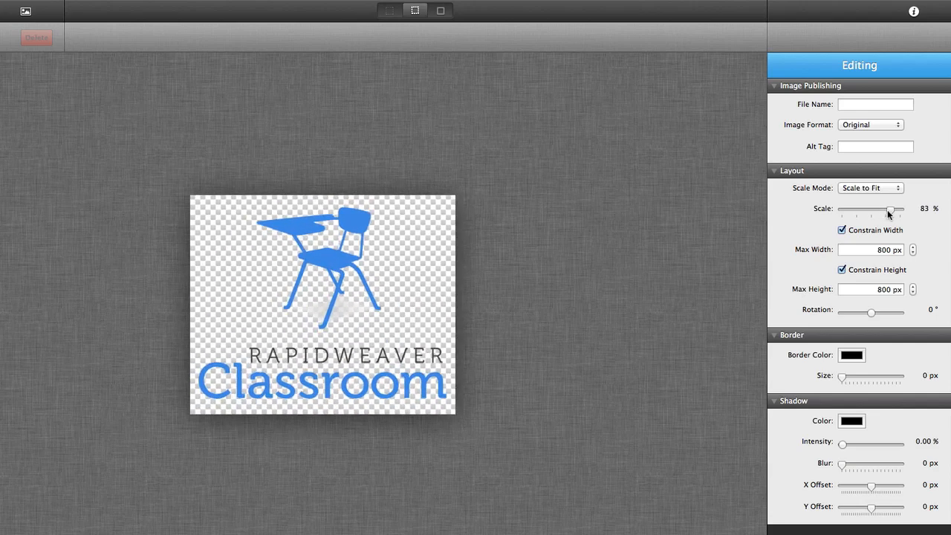
pyautogui.moveTo(793, 192)
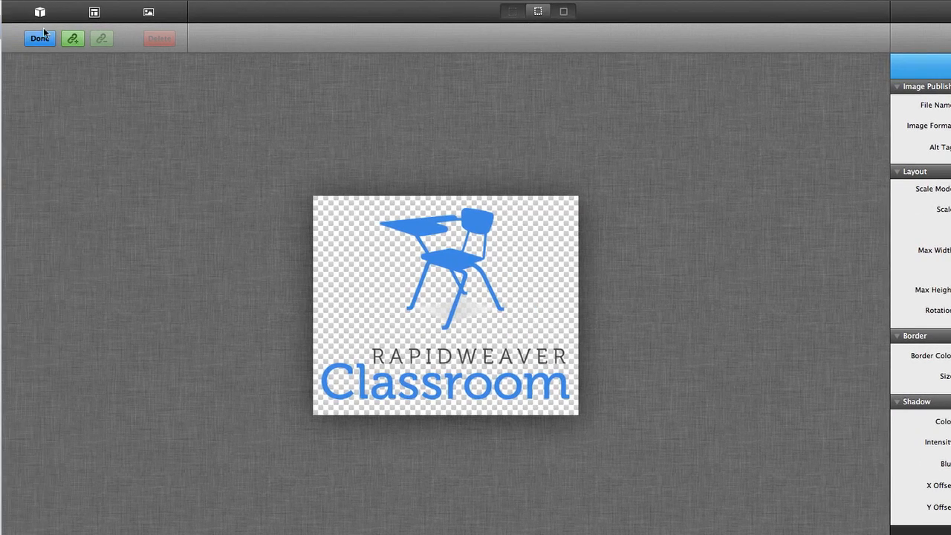
pyautogui.click(39, 38)
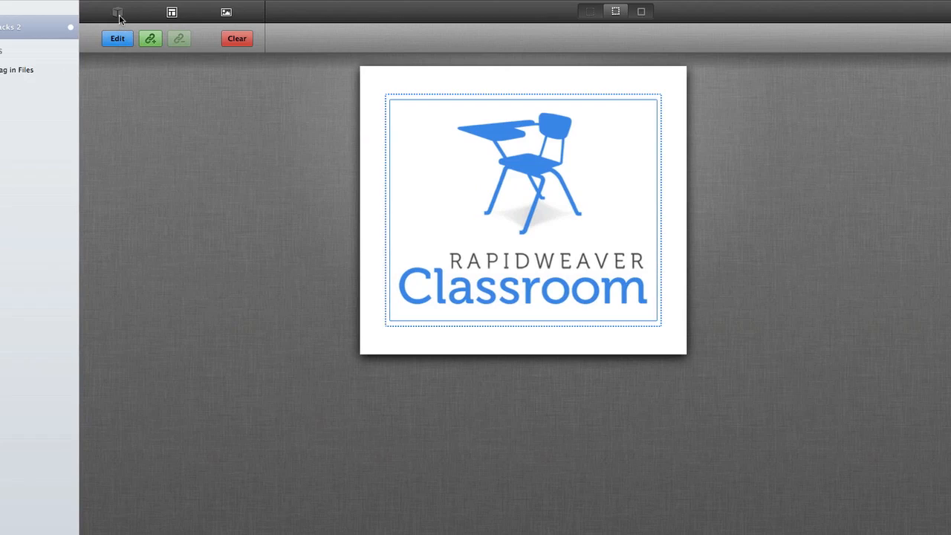
# Step: Browse the Stack Elements library in its list, compact and icon views
pyautogui.click(118, 12)
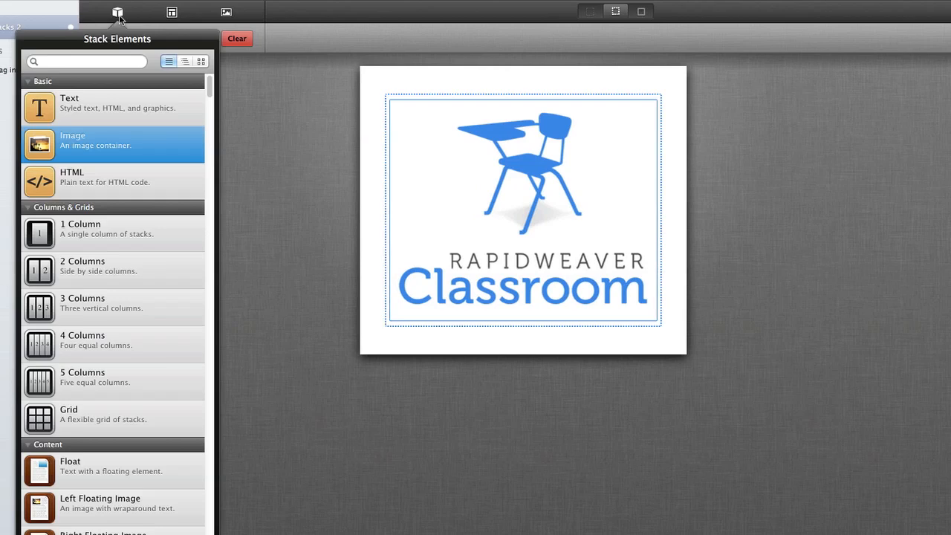
pyautogui.moveTo(95, 142)
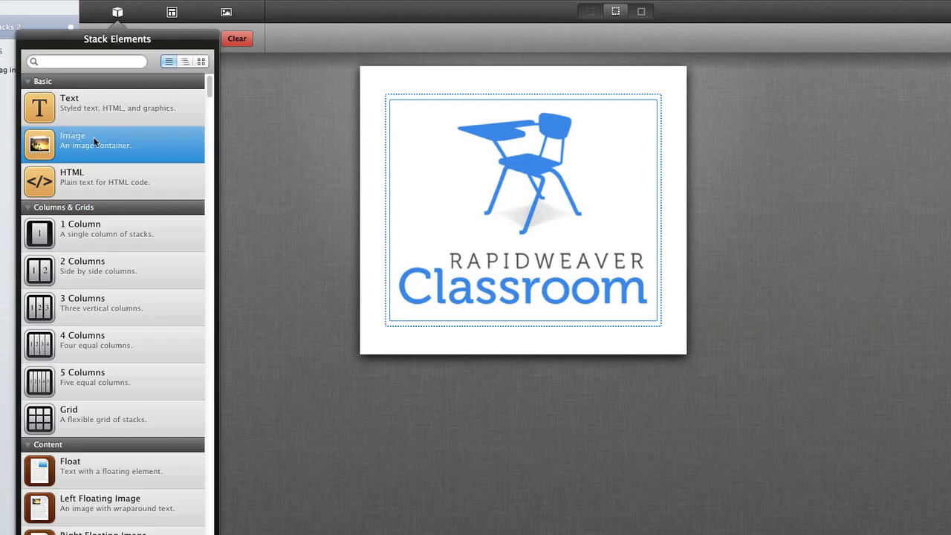
pyautogui.moveTo(88, 254)
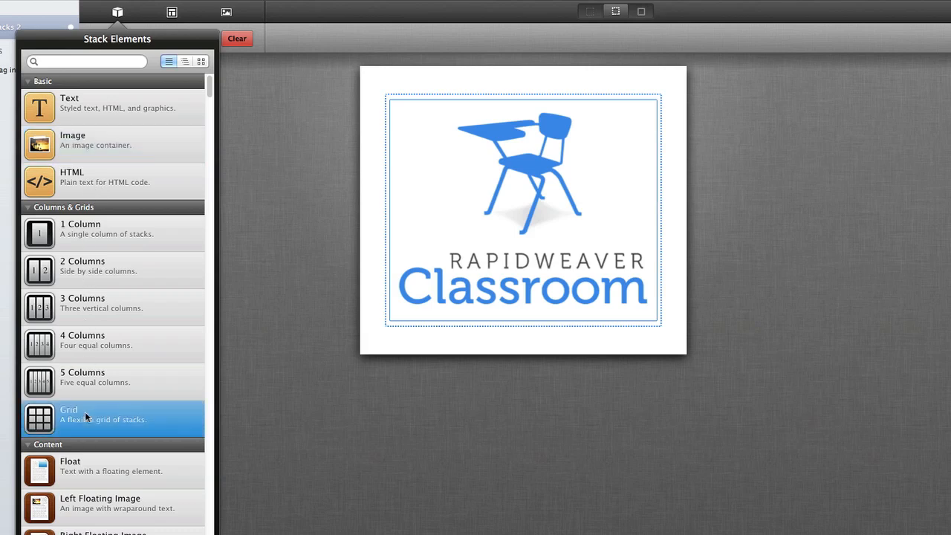
pyautogui.scroll(-3)
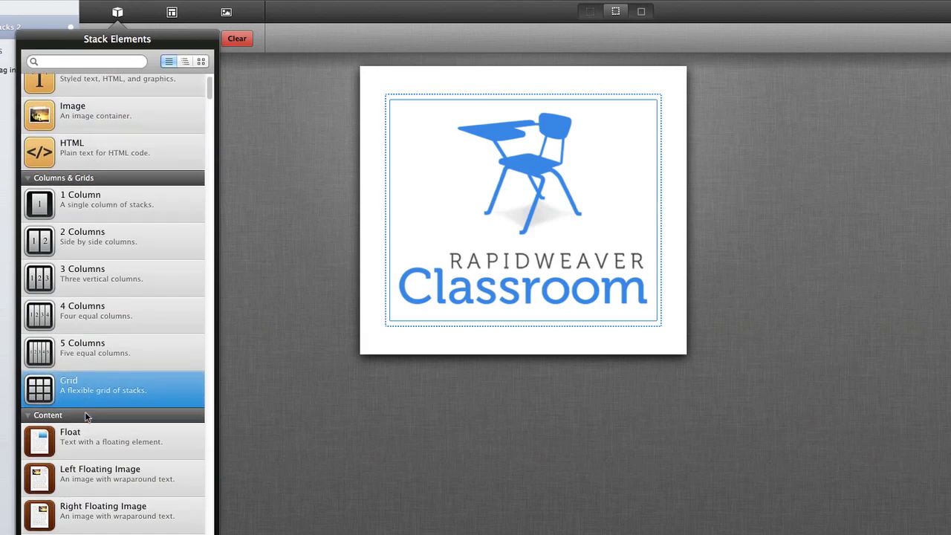
pyautogui.scroll(-3)
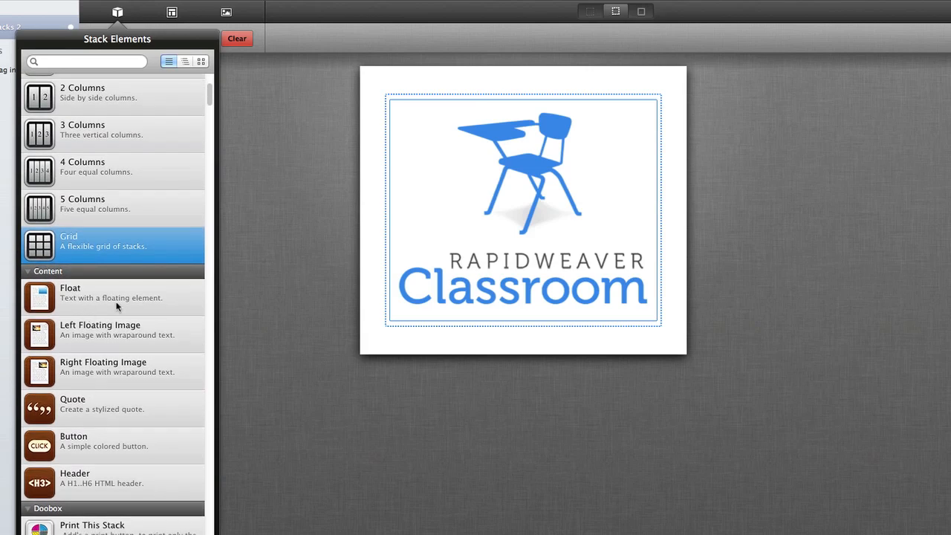
pyautogui.moveTo(63, 305)
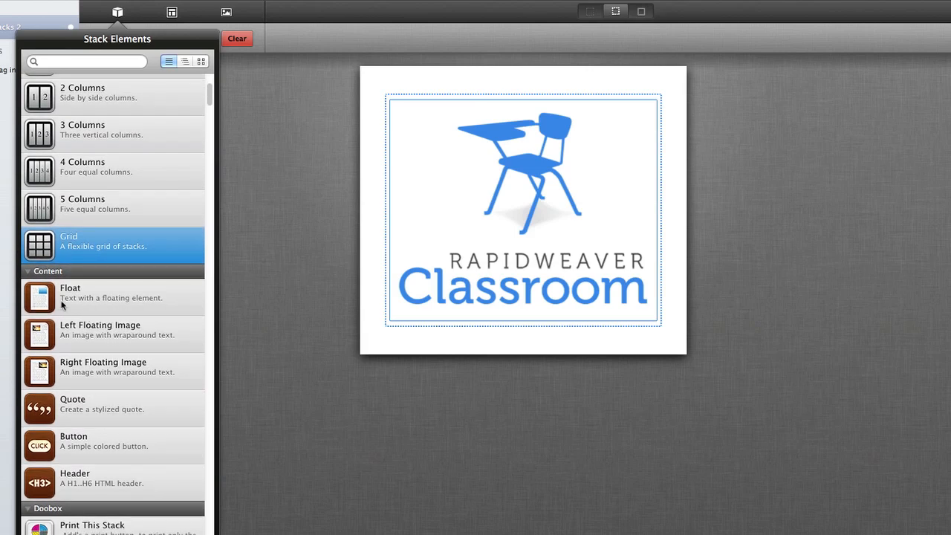
pyautogui.moveTo(86, 366)
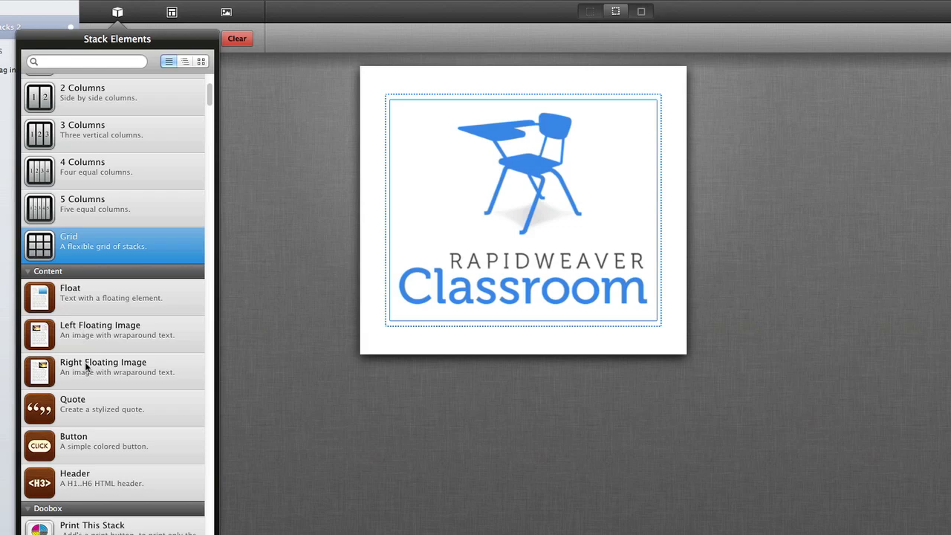
pyautogui.moveTo(87, 412)
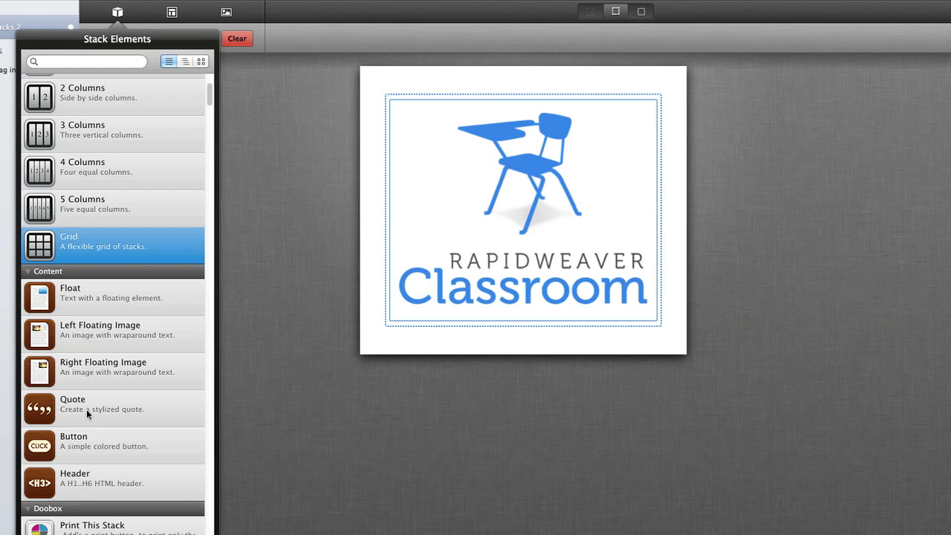
pyautogui.moveTo(82, 442)
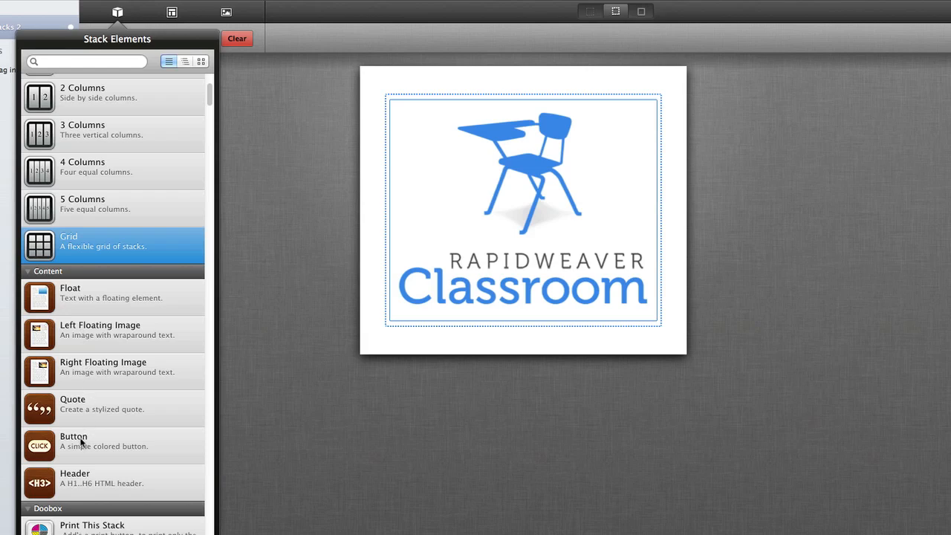
pyautogui.moveTo(89, 477)
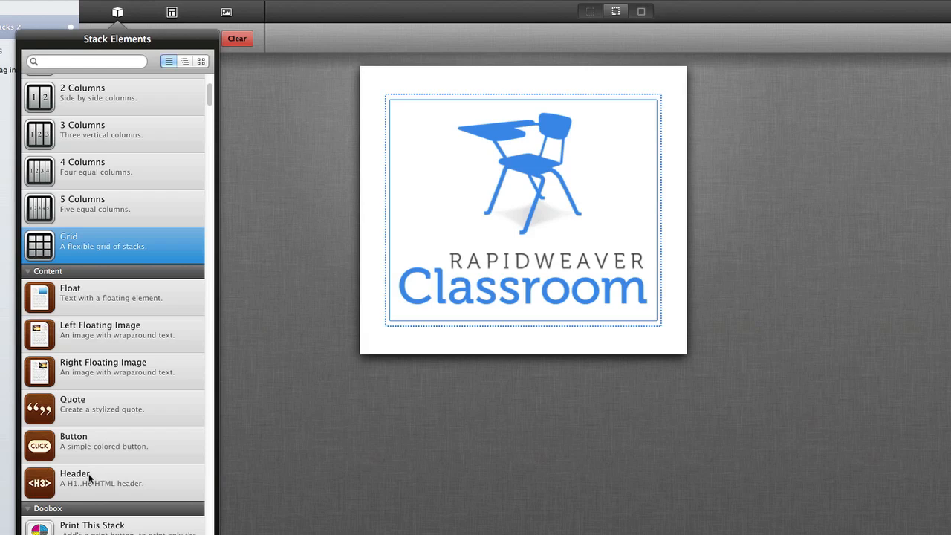
pyautogui.scroll(-3)
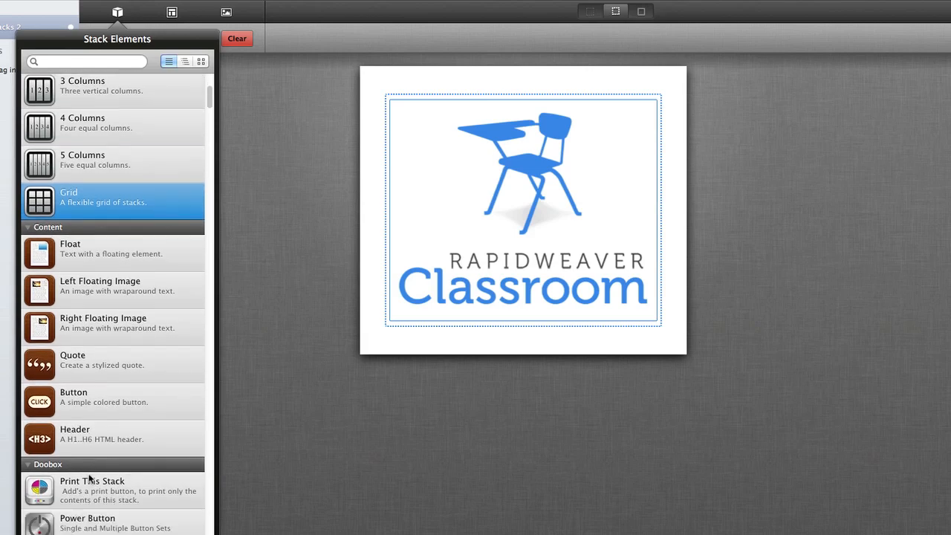
pyautogui.scroll(-3)
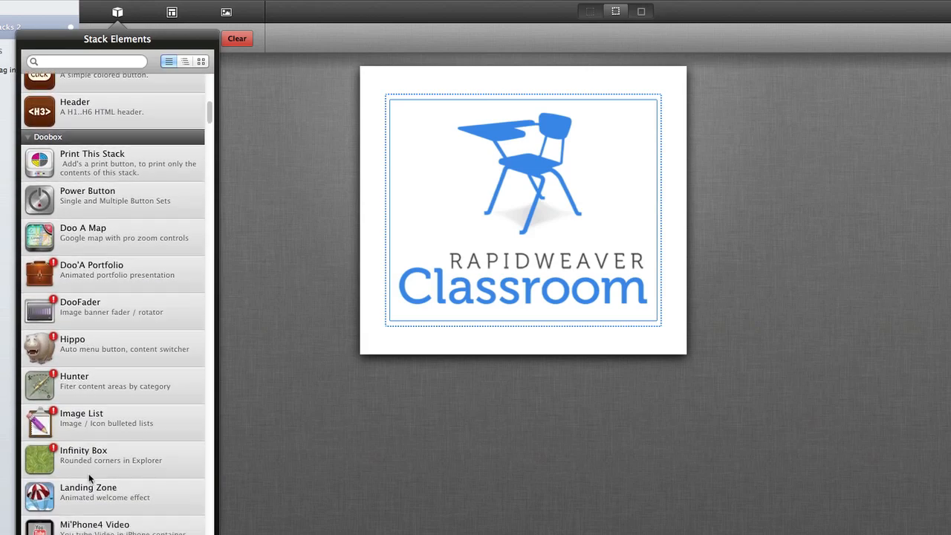
pyautogui.scroll(3)
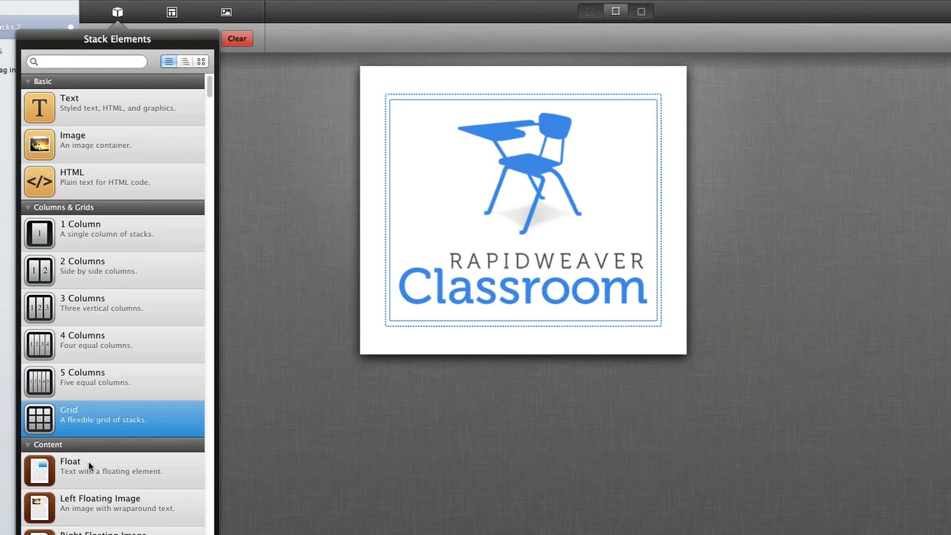
pyautogui.moveTo(141, 205)
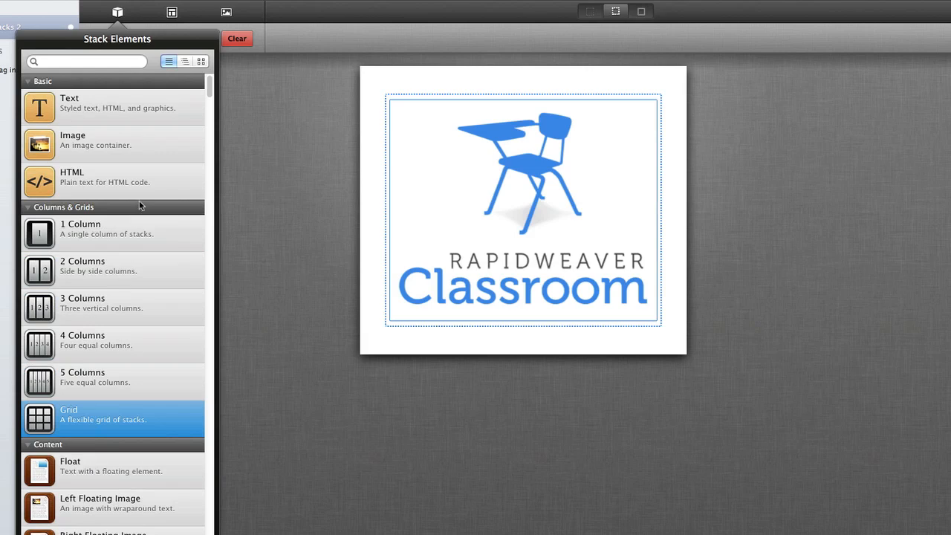
pyautogui.click(184, 60)
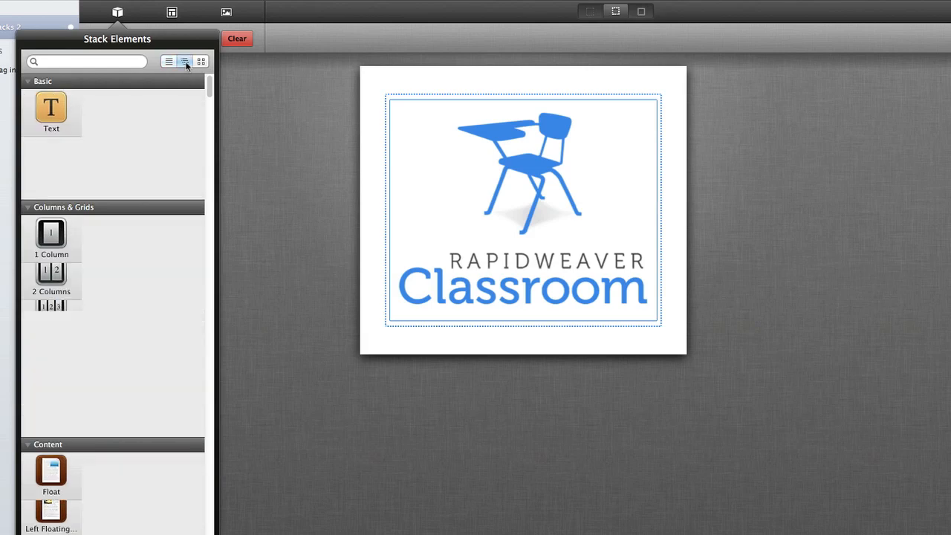
pyautogui.click(200, 61)
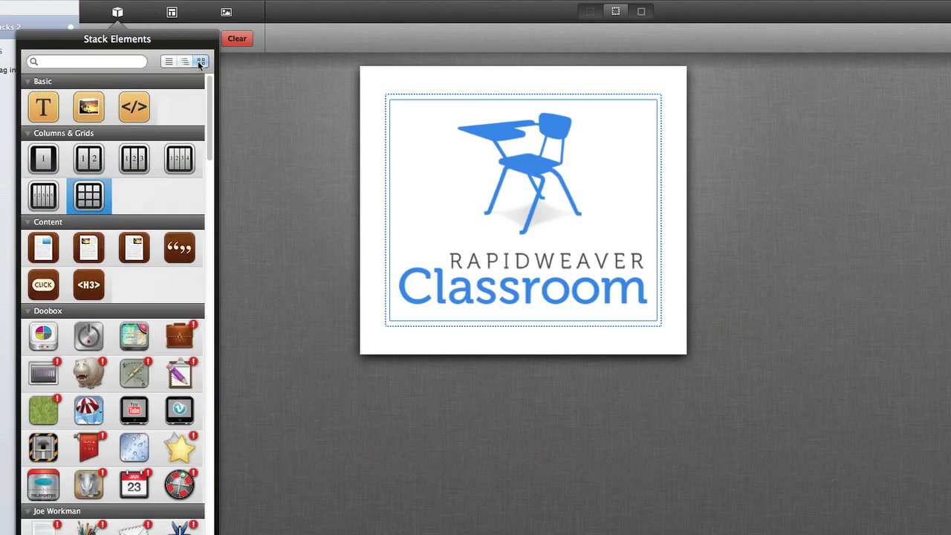
pyautogui.click(169, 61)
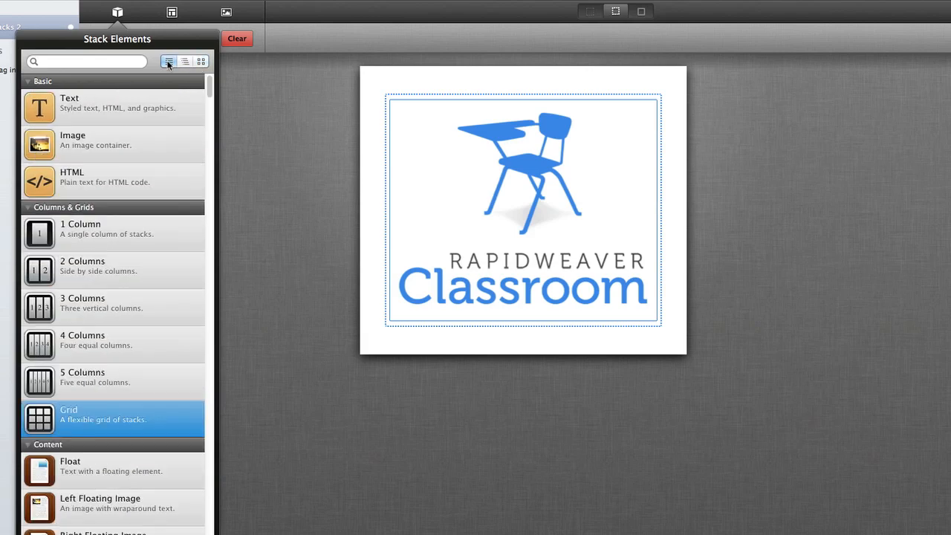
# Step: Search the stack library for 'column'
pyautogui.click(86, 61)
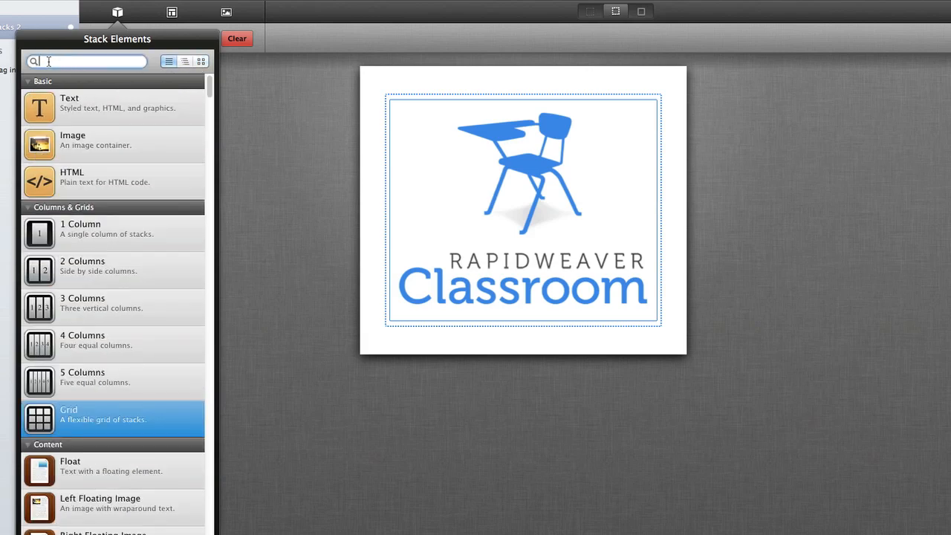
pyautogui.write('co')
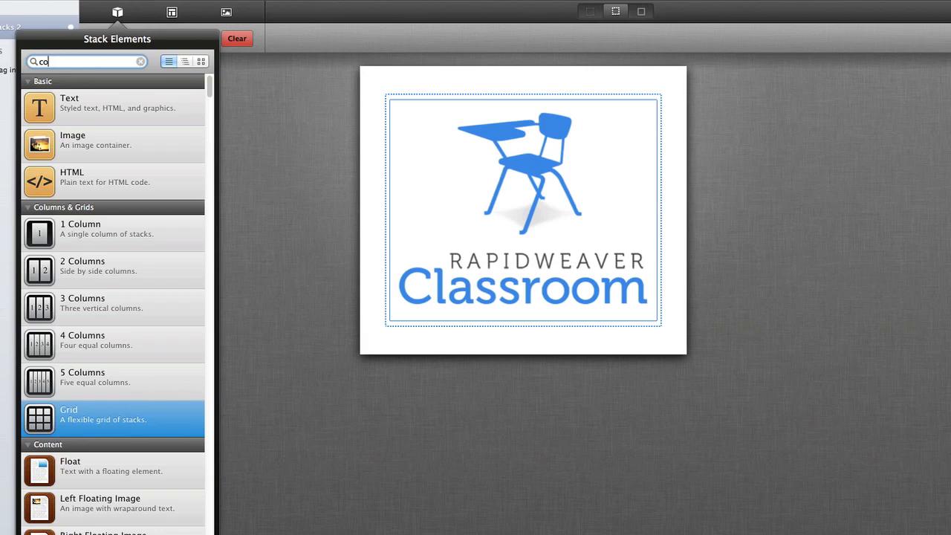
pyautogui.write('lumn')
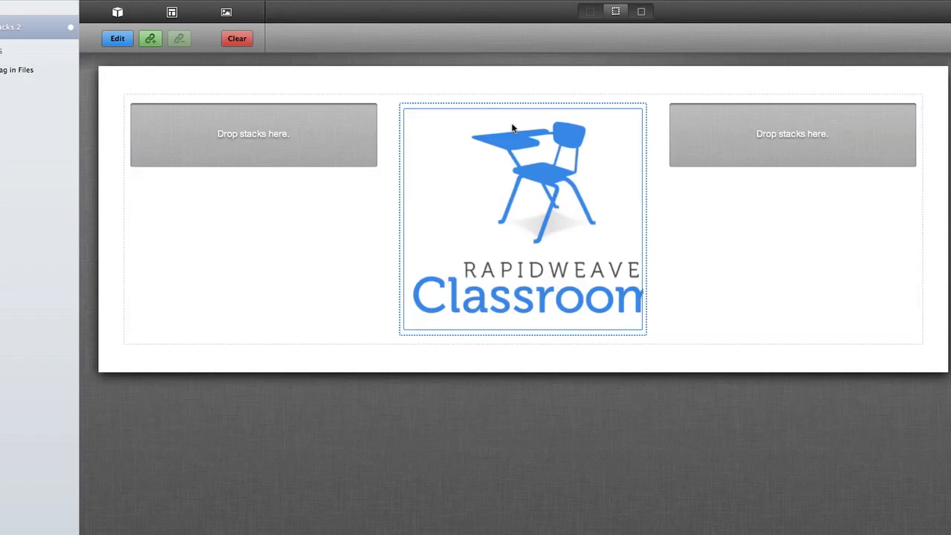
pyautogui.moveTo(729, 135)
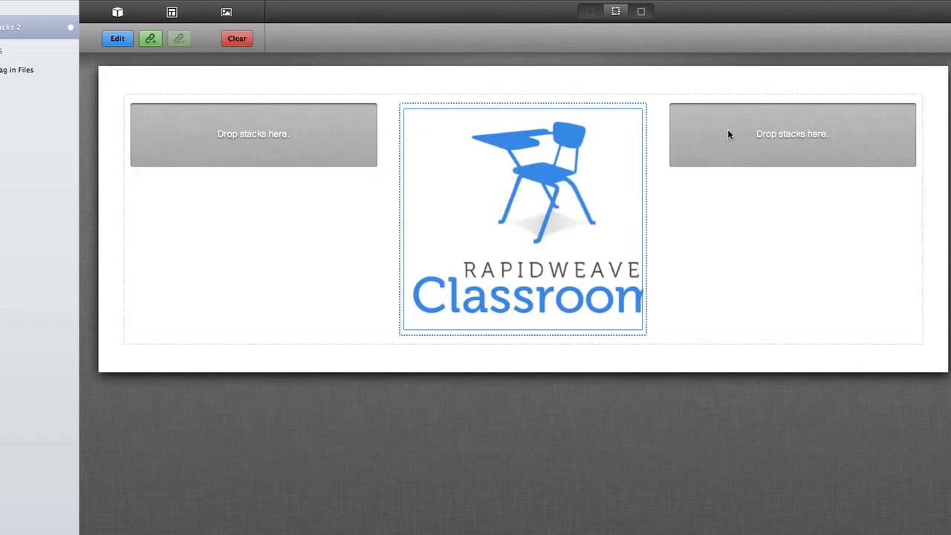
# Step: Add a 3 Columns stack with the logo centred and placeholder text in both side columns
pyautogui.click(118, 12)
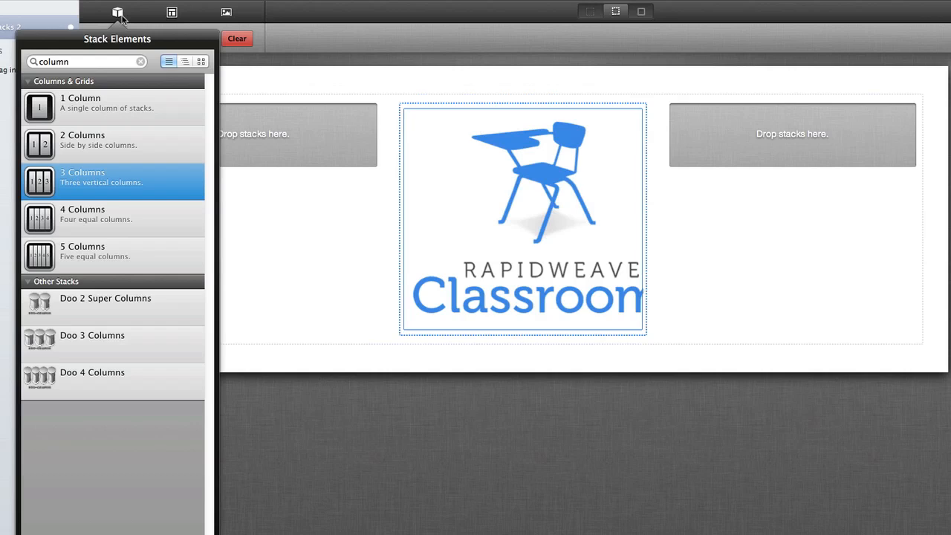
pyautogui.click(142, 61)
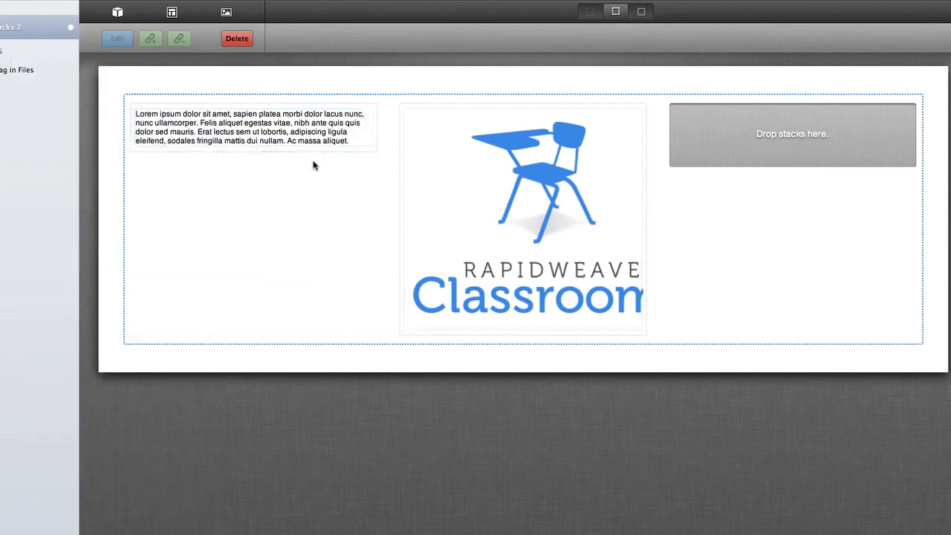
pyautogui.moveTo(770, 141)
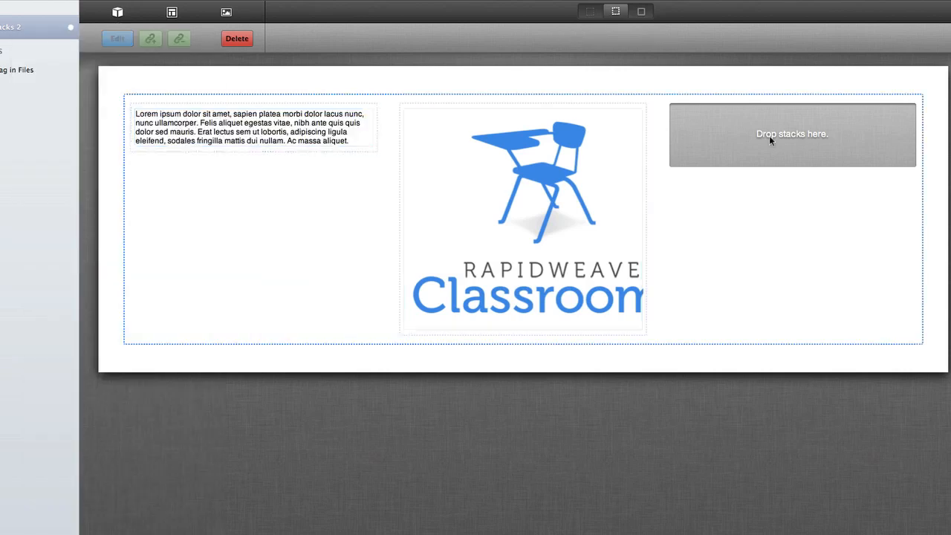
pyautogui.click(252, 127)
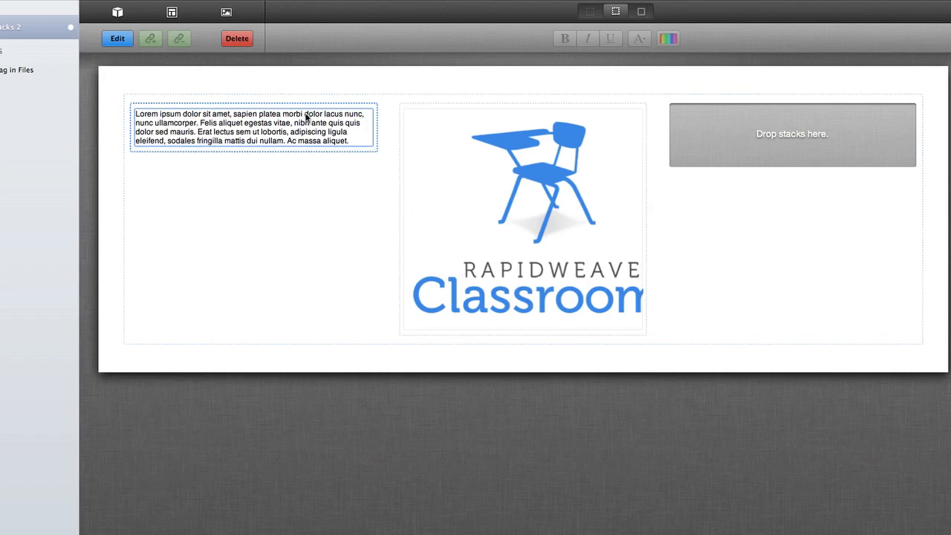
pyautogui.moveTo(252, 127); pyautogui.dragTo(423, 125)
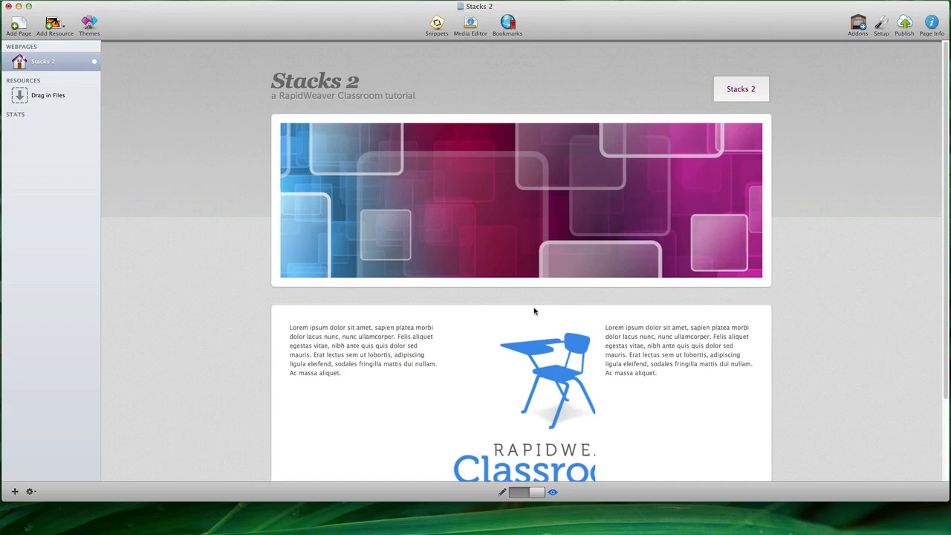
pyautogui.scroll(-3)
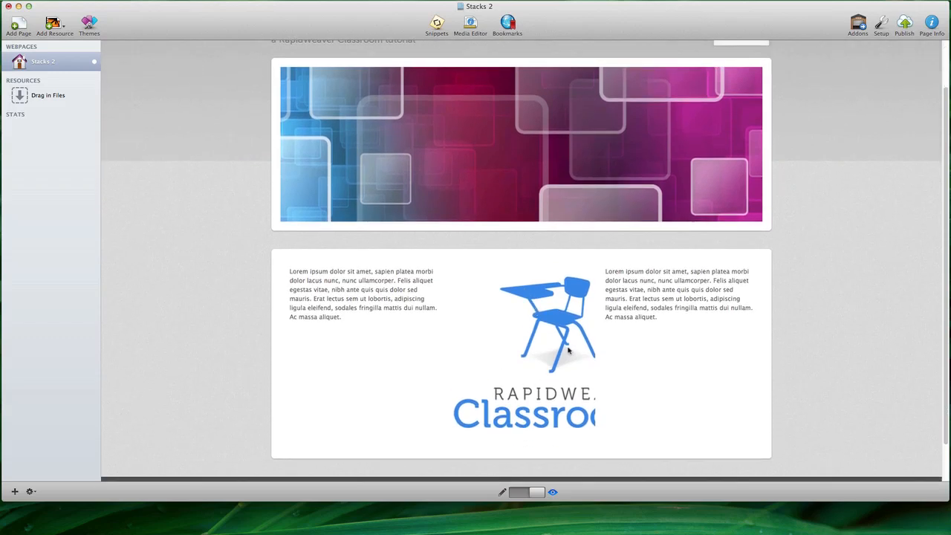
pyautogui.moveTo(594, 323)
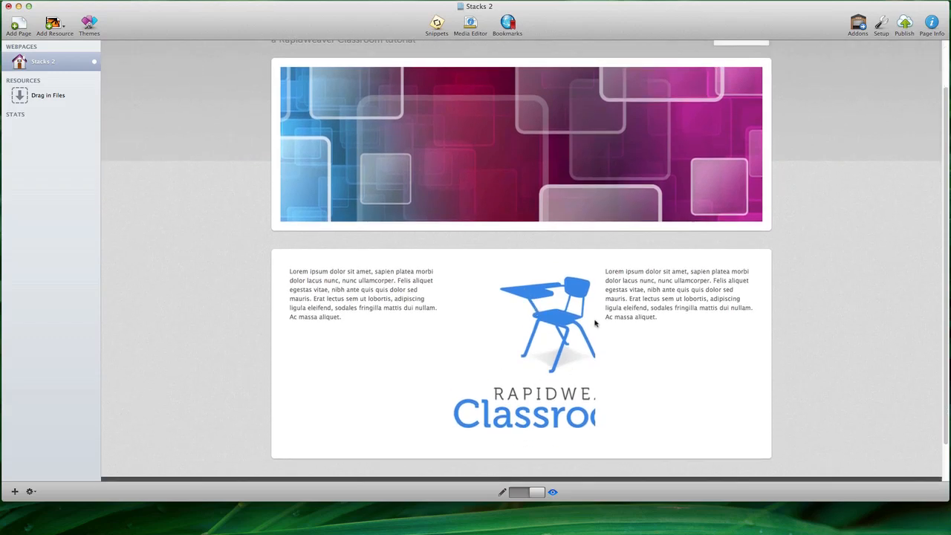
pyautogui.moveTo(551, 302)
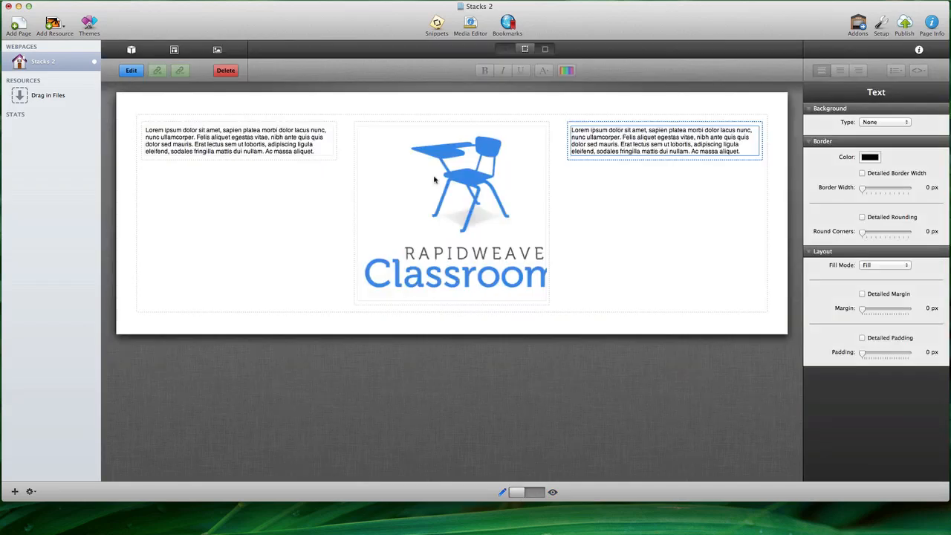
# Step: Scale the Classroom logo down to 54% and check it in Preview
pyautogui.doubleClick(451, 182)
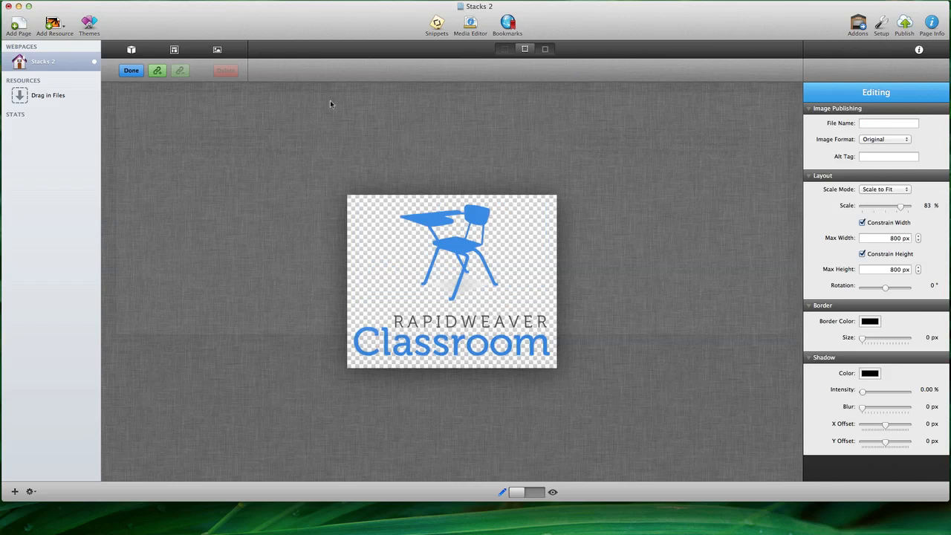
pyautogui.moveTo(900, 206); pyautogui.dragTo(885, 206)
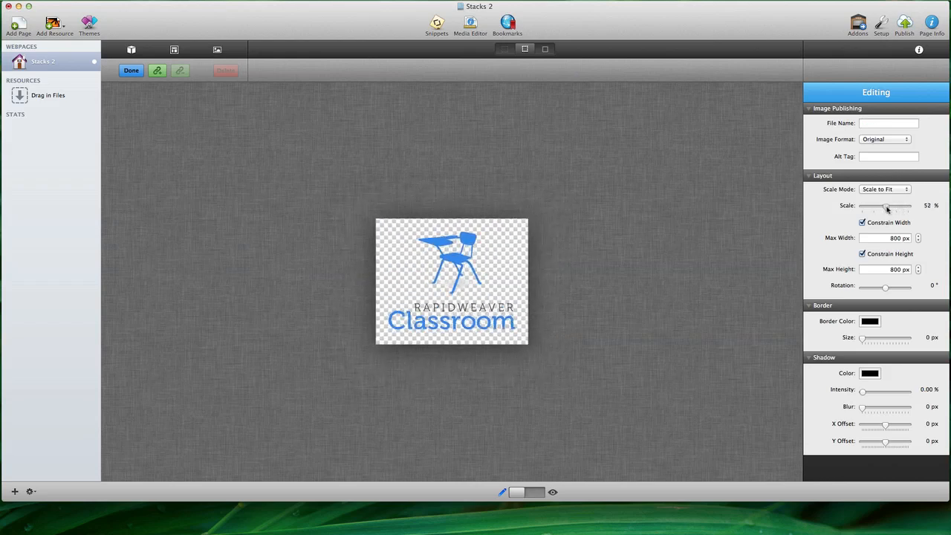
pyautogui.moveTo(885, 206); pyautogui.dragTo(888, 206)
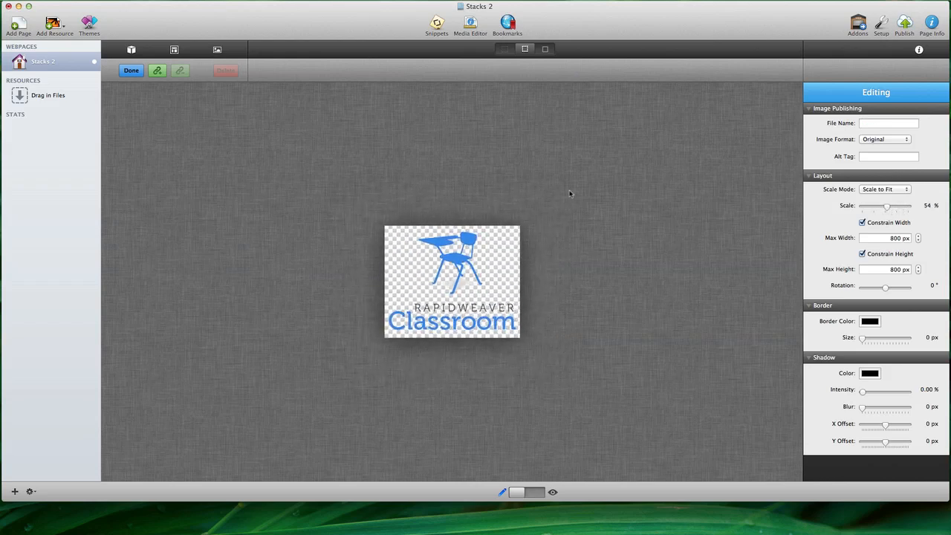
pyautogui.click(131, 70)
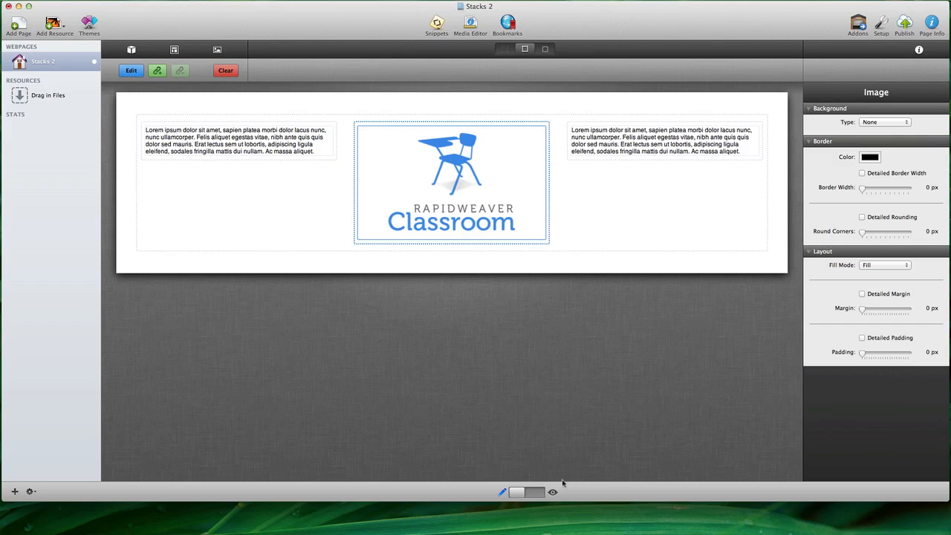
pyautogui.click(553, 491)
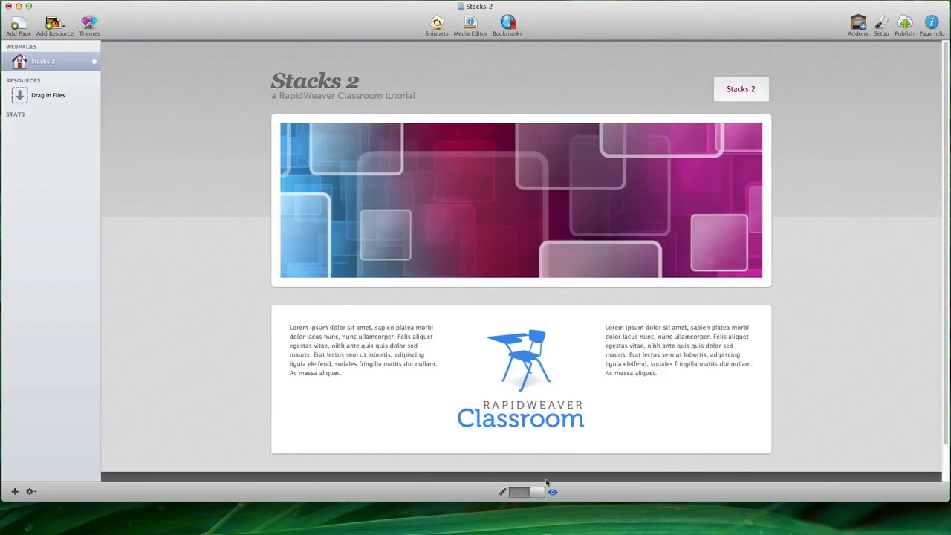
pyautogui.scroll(3)
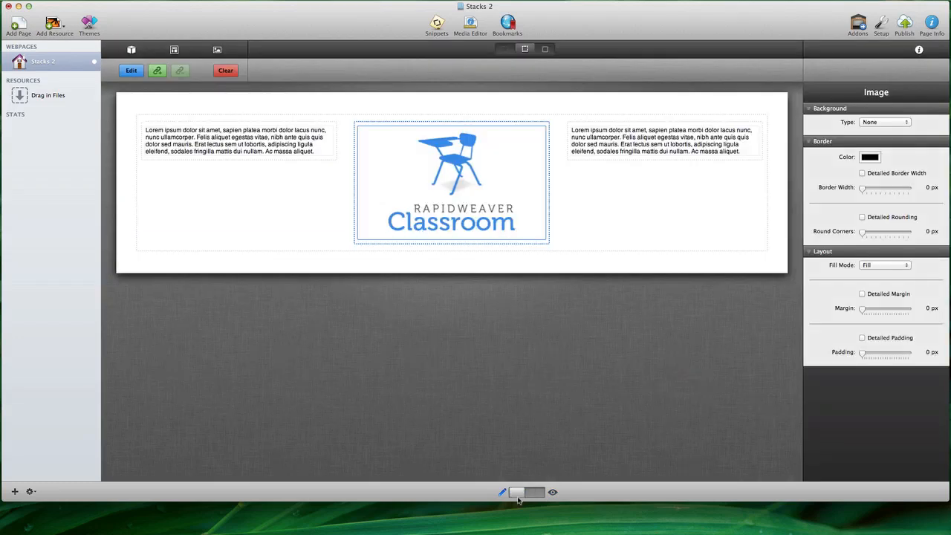
# Step: Select the three-column stack to duplicate it as a second row
pyautogui.click(238, 141)
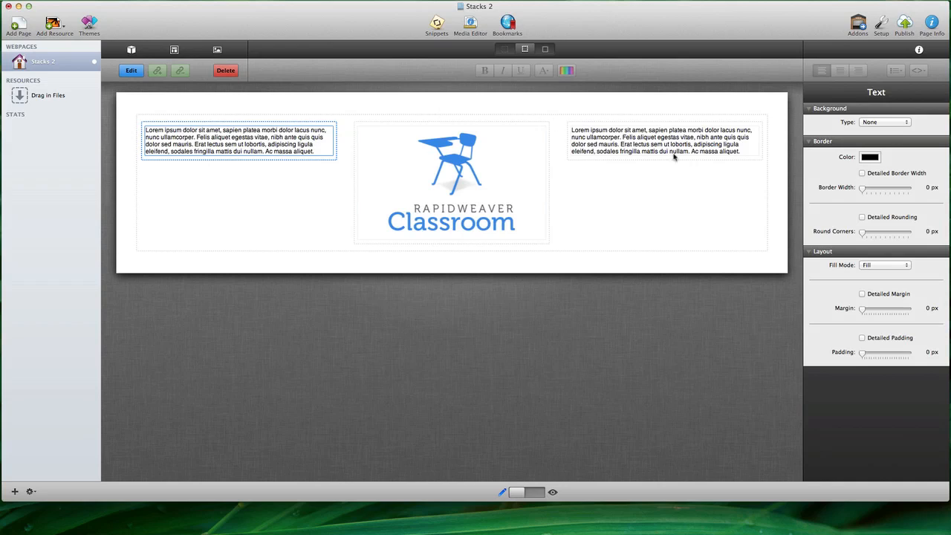
pyautogui.moveTo(648, 166)
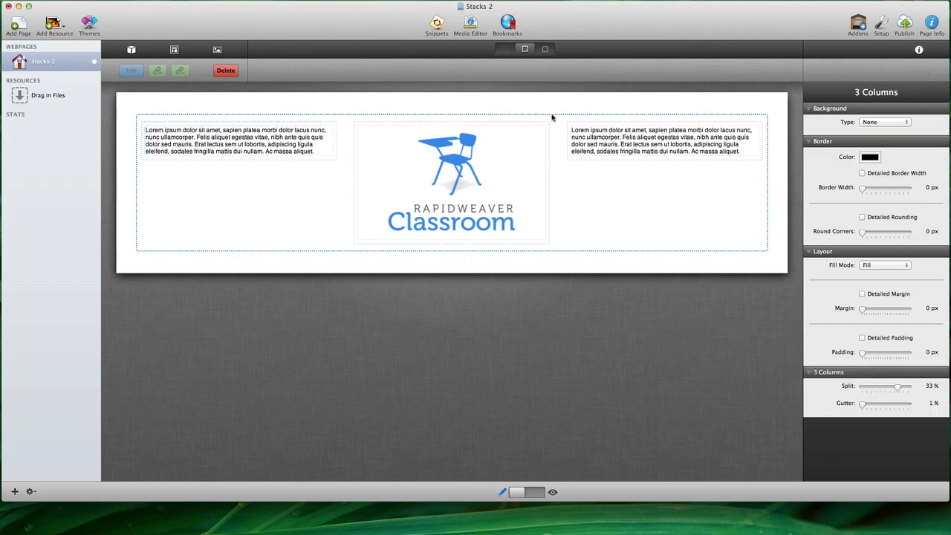
pyautogui.moveTo(529, 167)
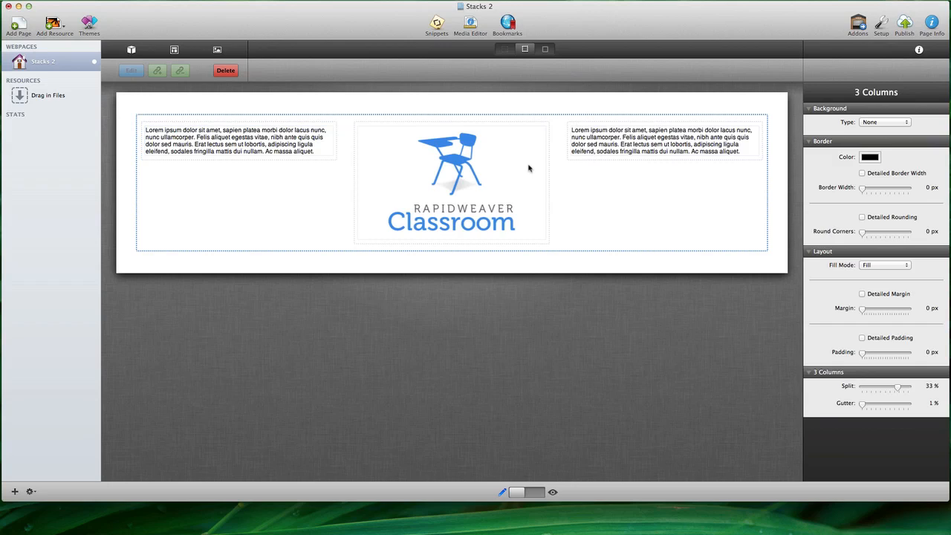
pyautogui.moveTo(490, 263)
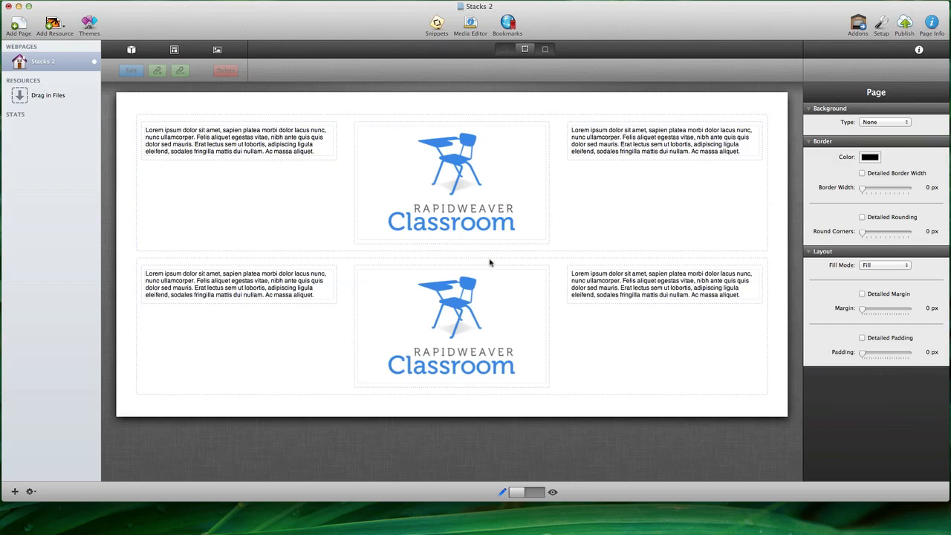
pyautogui.moveTo(450, 185)
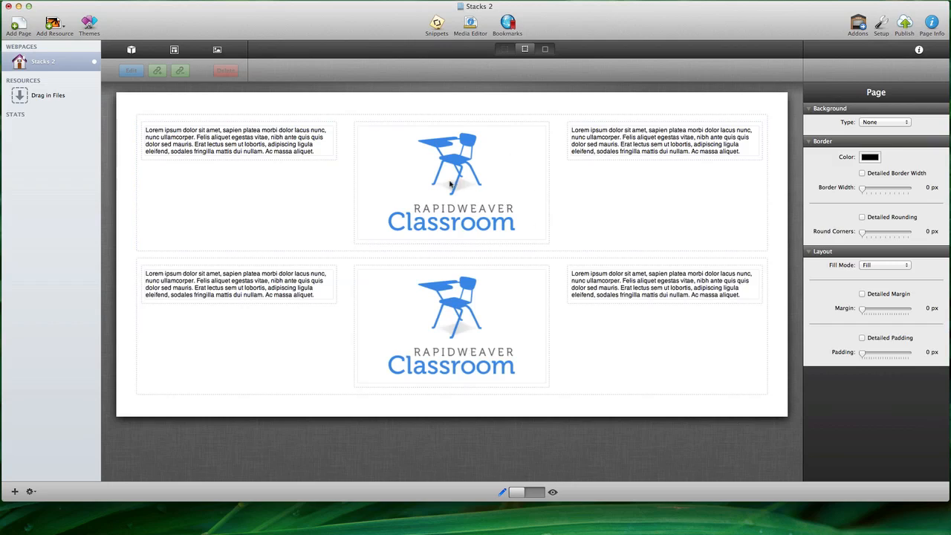
pyautogui.moveTo(423, 269)
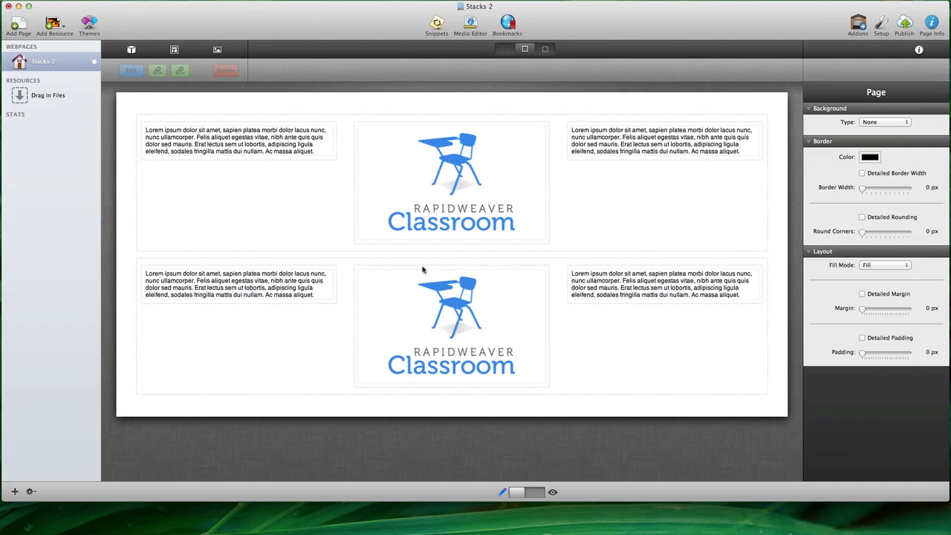
pyautogui.moveTo(649, 279)
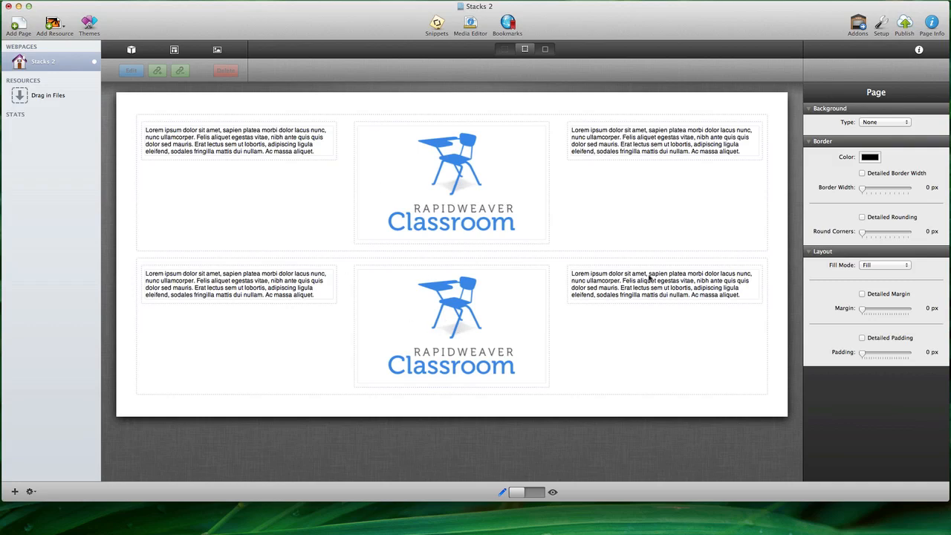
pyautogui.moveTo(568, 308)
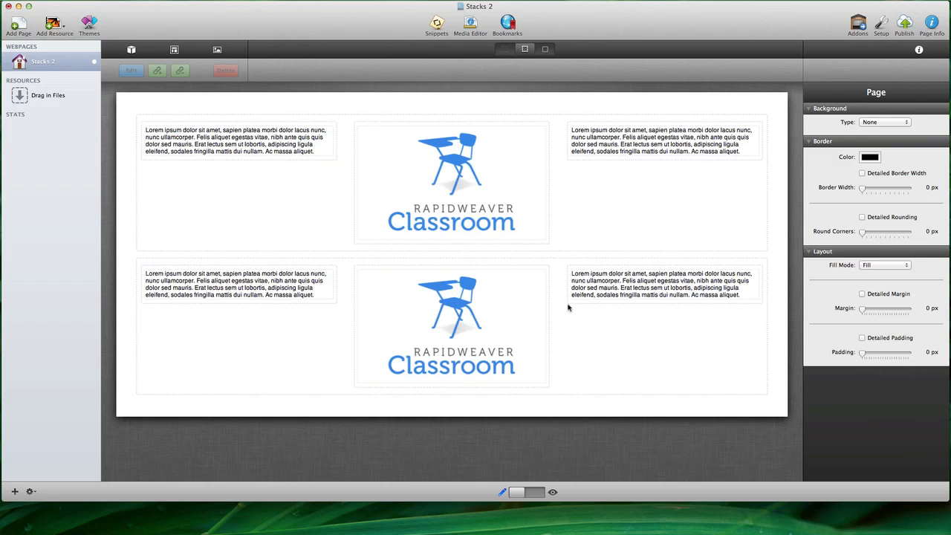
pyautogui.moveTo(470, 313)
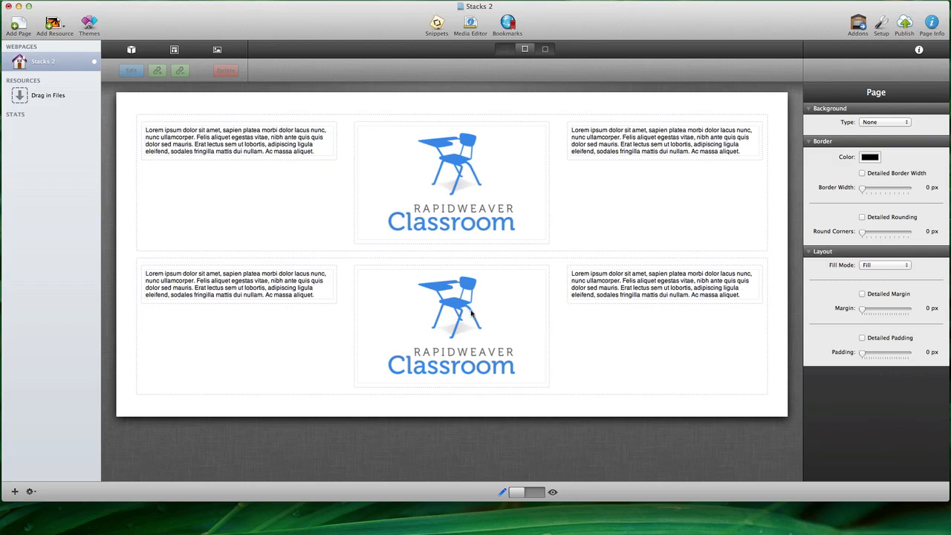
# Step: Swap the lower row's Classroom logo for the stacks2.png building-blocks picture
pyautogui.click(450, 324)
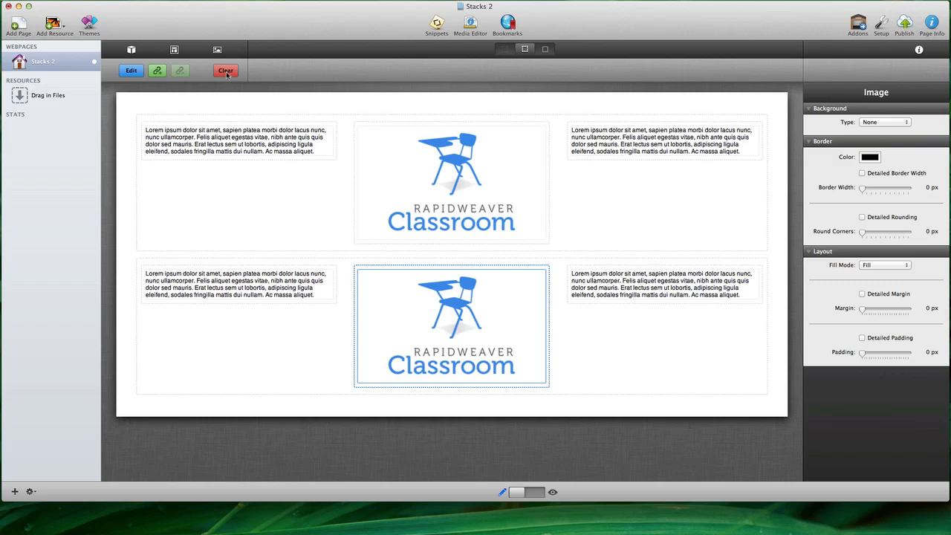
pyautogui.click(225, 70)
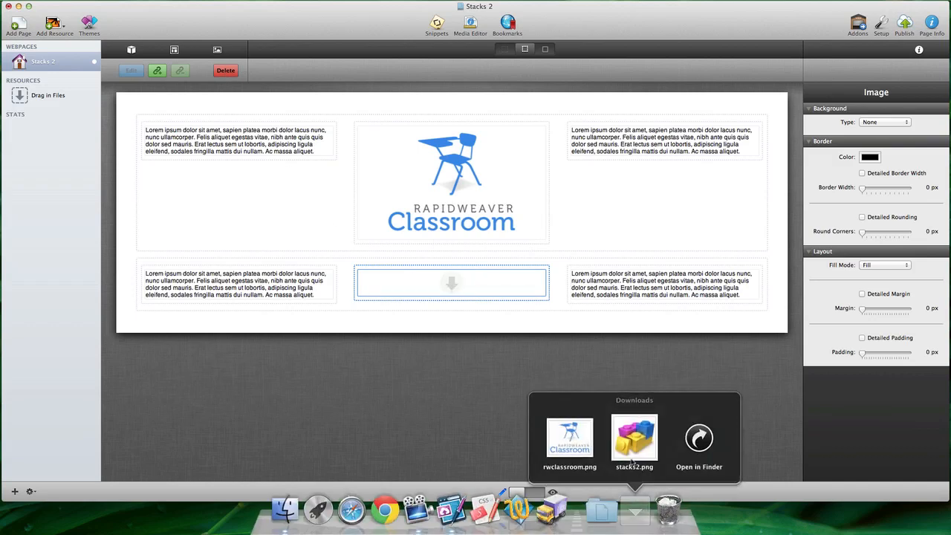
pyautogui.moveTo(634, 437); pyautogui.dragTo(451, 304)
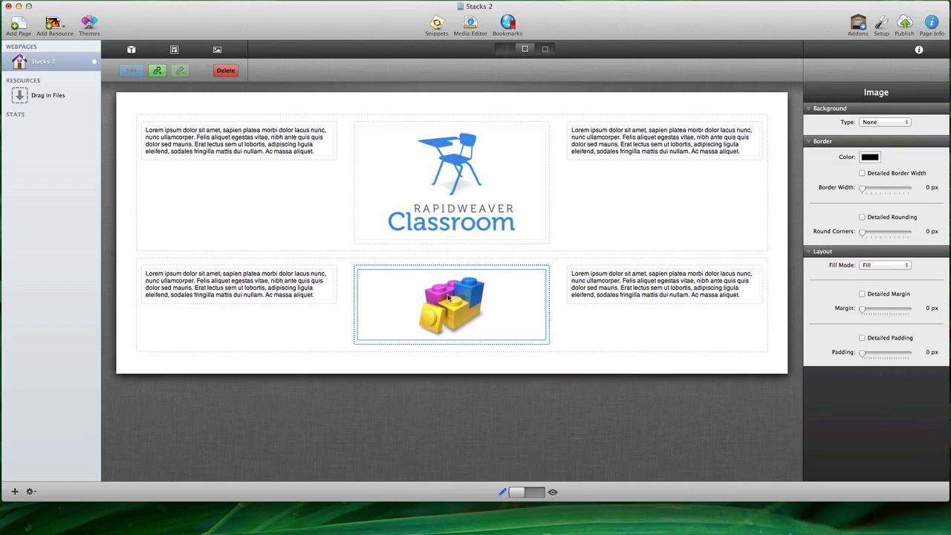
pyautogui.moveTo(478, 364)
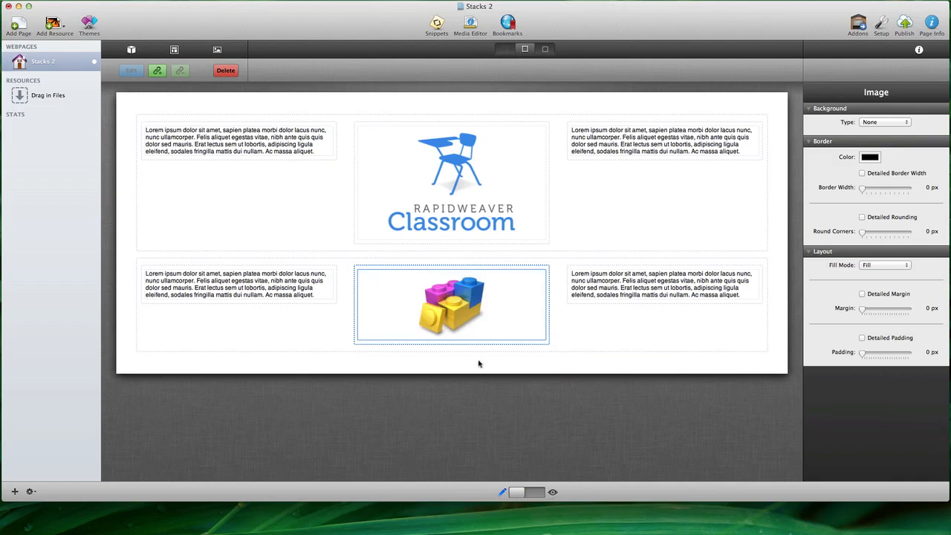
pyautogui.click(482, 363)
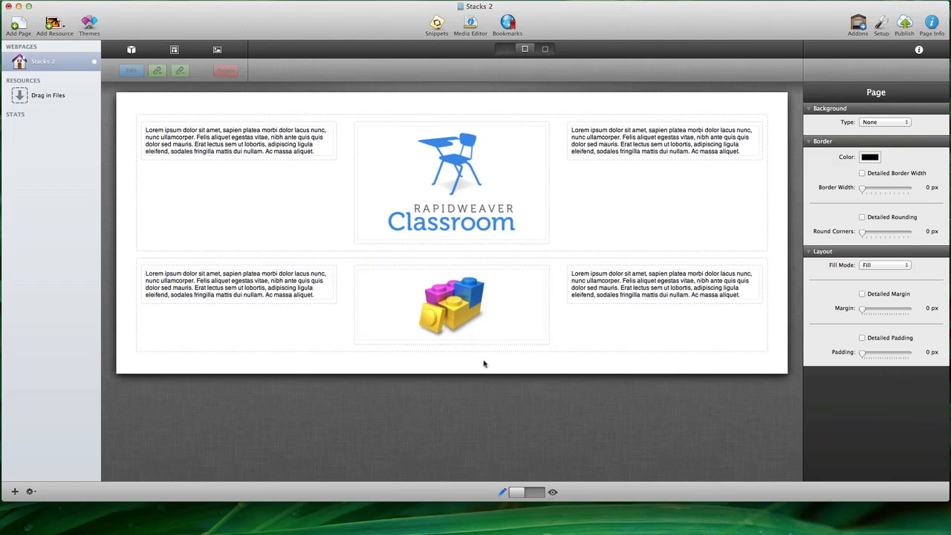
pyautogui.moveTo(912, 172)
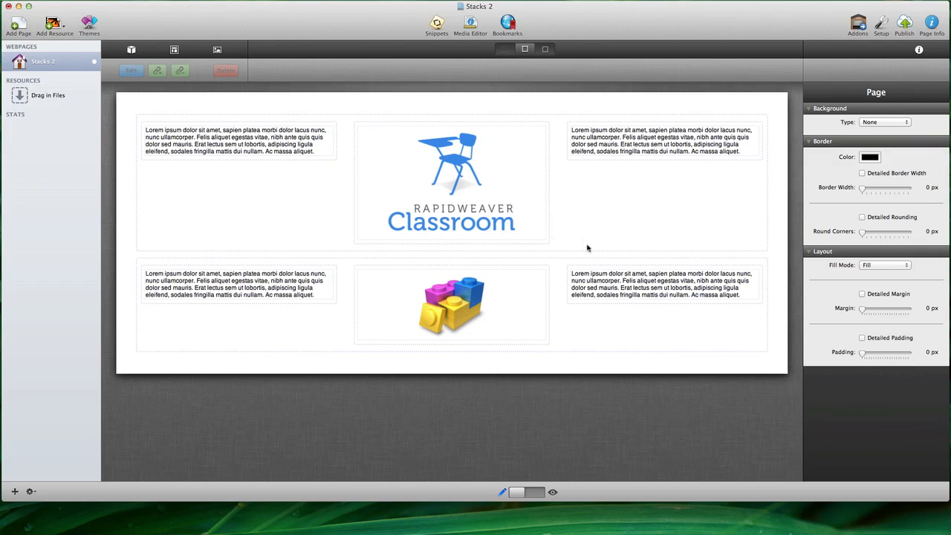
pyautogui.moveTo(627, 215)
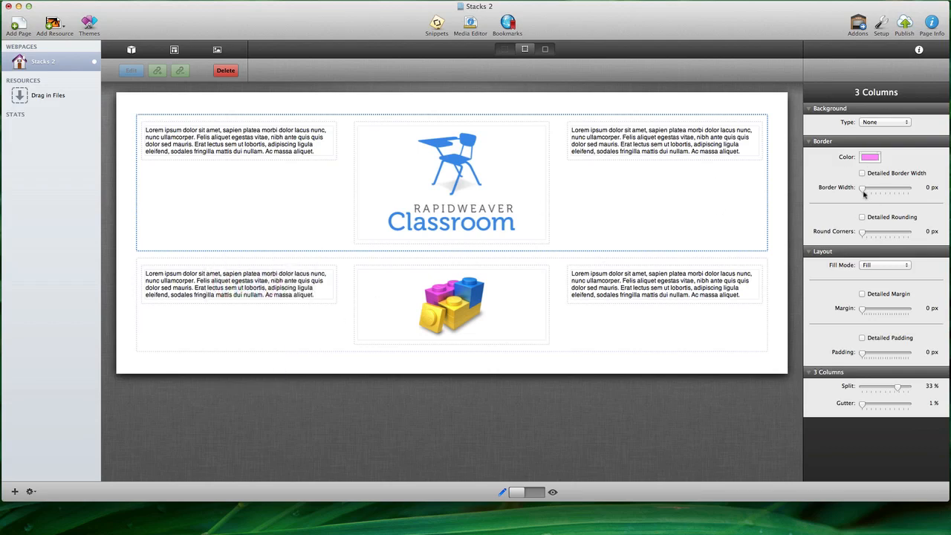
# Step: Widen the top row's pink border to 3 px
pyautogui.moveTo(862, 187); pyautogui.dragTo(875, 187)
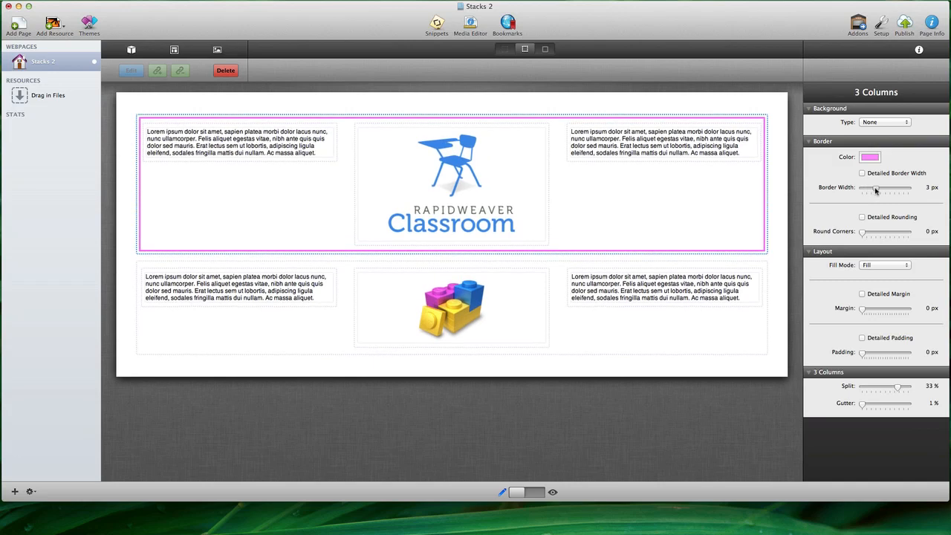
pyautogui.click(225, 70)
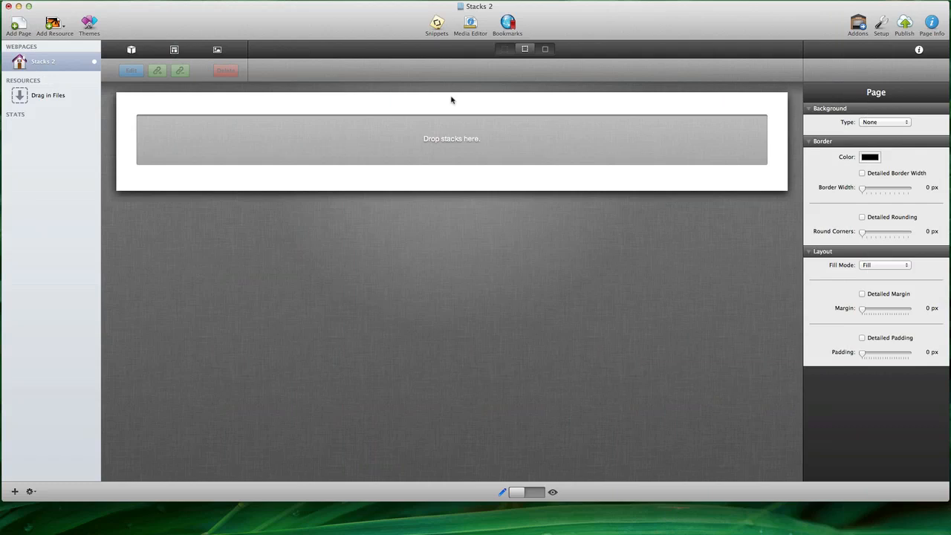
pyautogui.moveTo(287, 96)
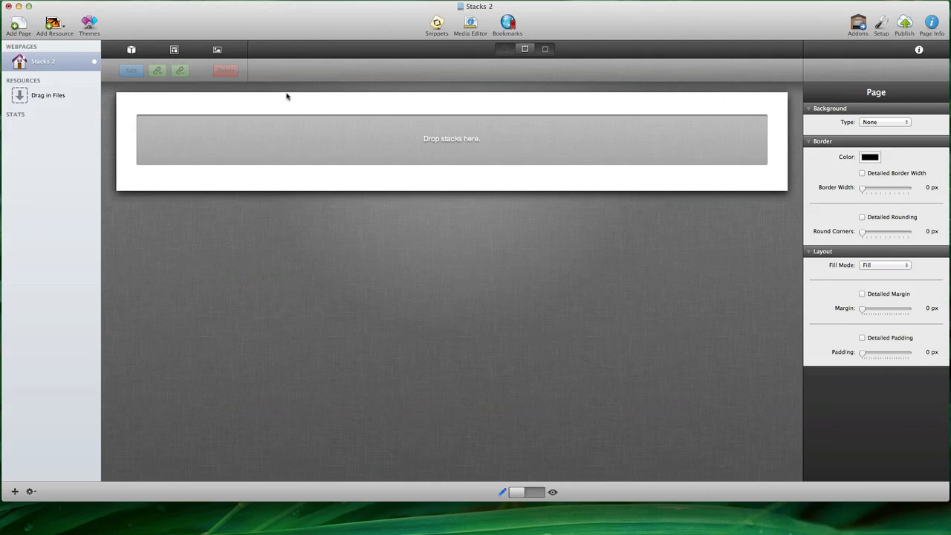
# Step: Add the Columns (33/33/33) template from the Stack Templates library
pyautogui.click(173, 49)
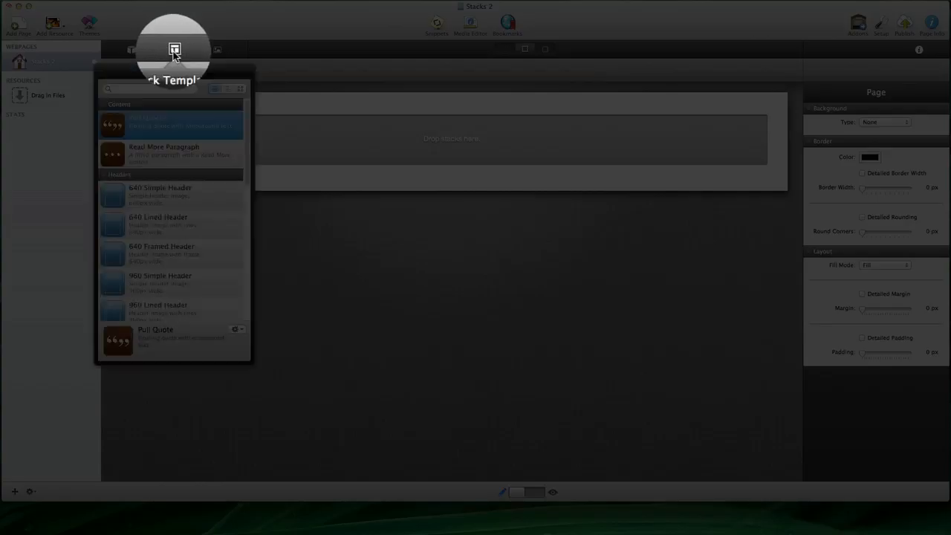
pyautogui.click(174, 50)
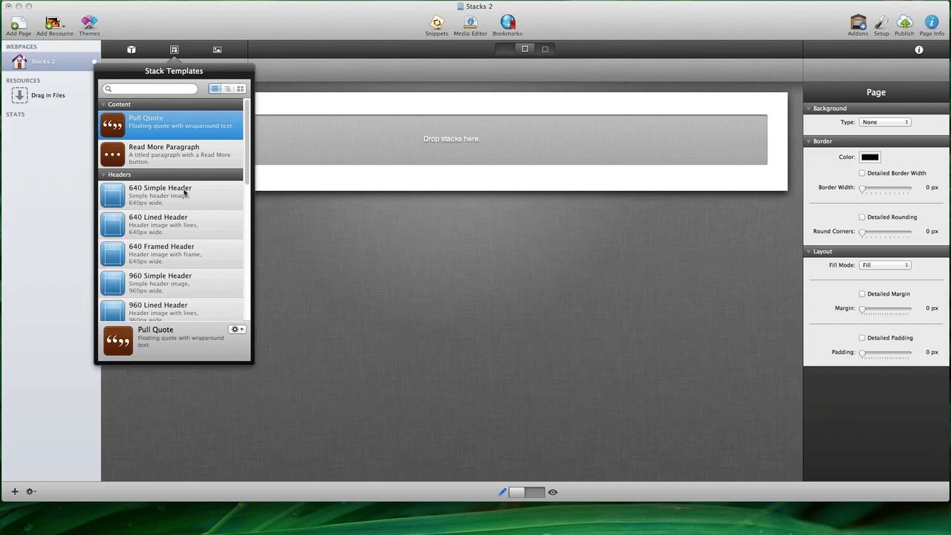
pyautogui.scroll(-3)
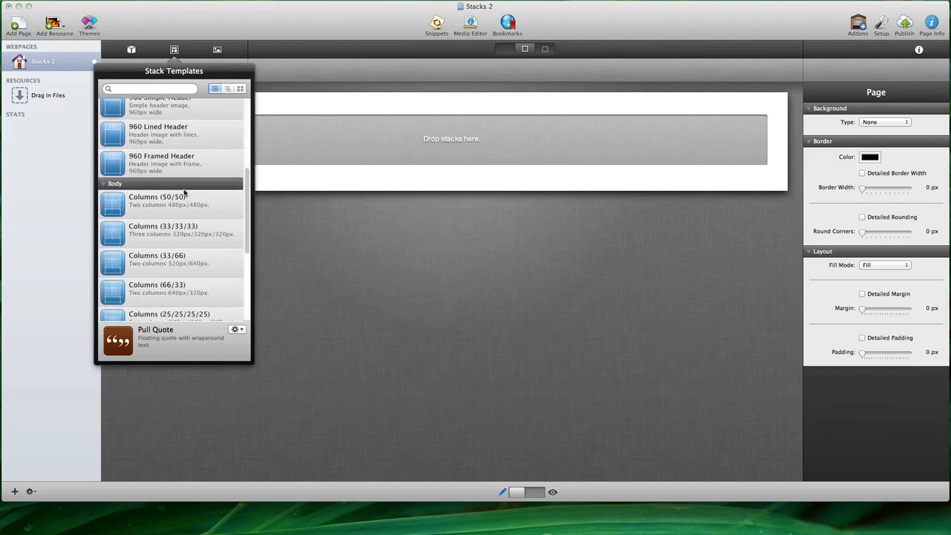
pyautogui.scroll(-3)
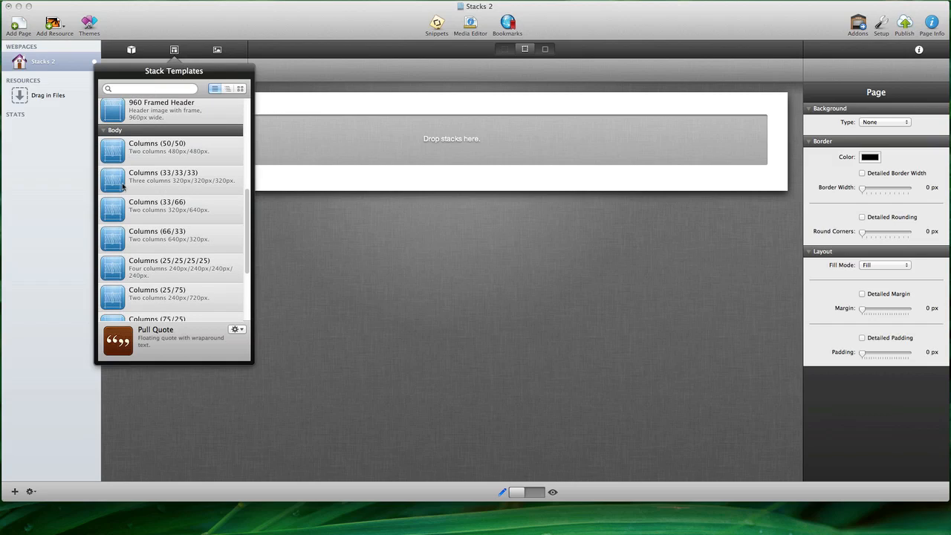
pyautogui.click(171, 179)
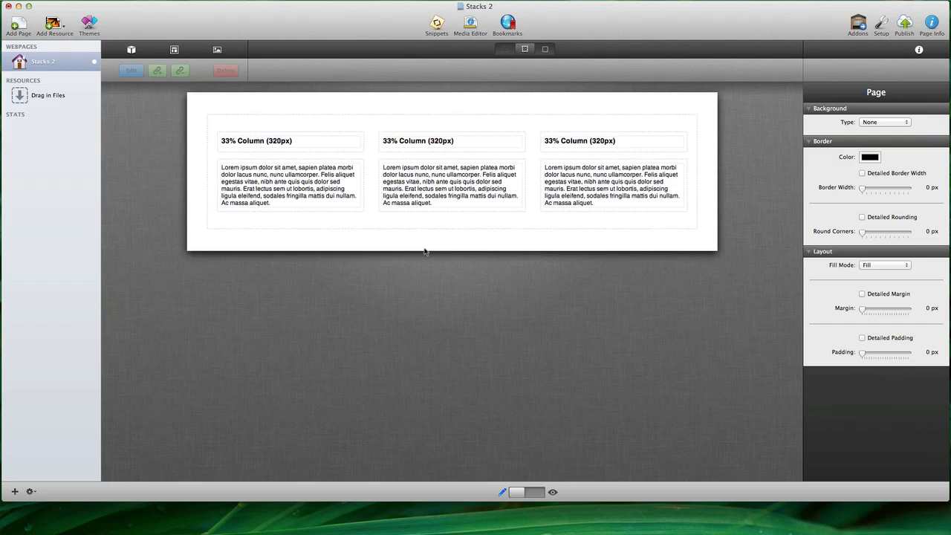
pyautogui.moveTo(258, 141)
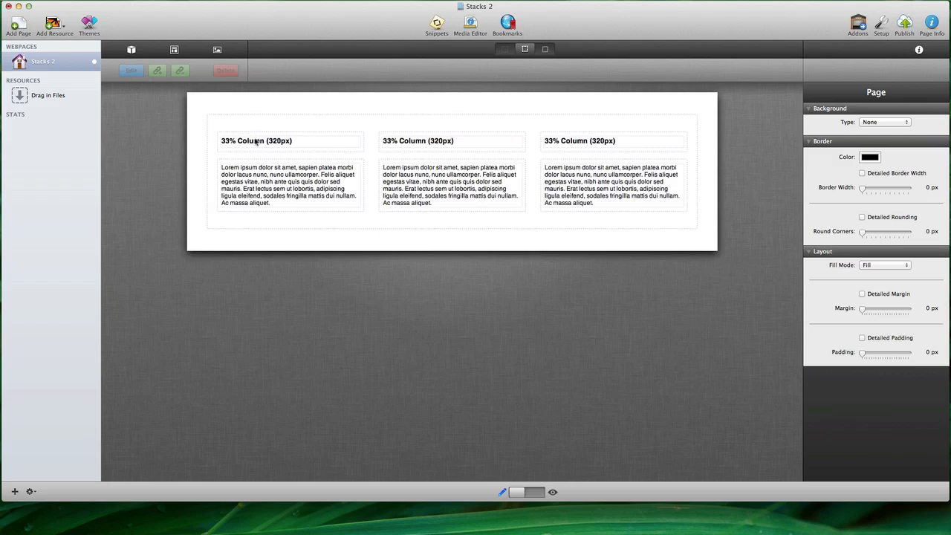
pyautogui.moveTo(296, 192)
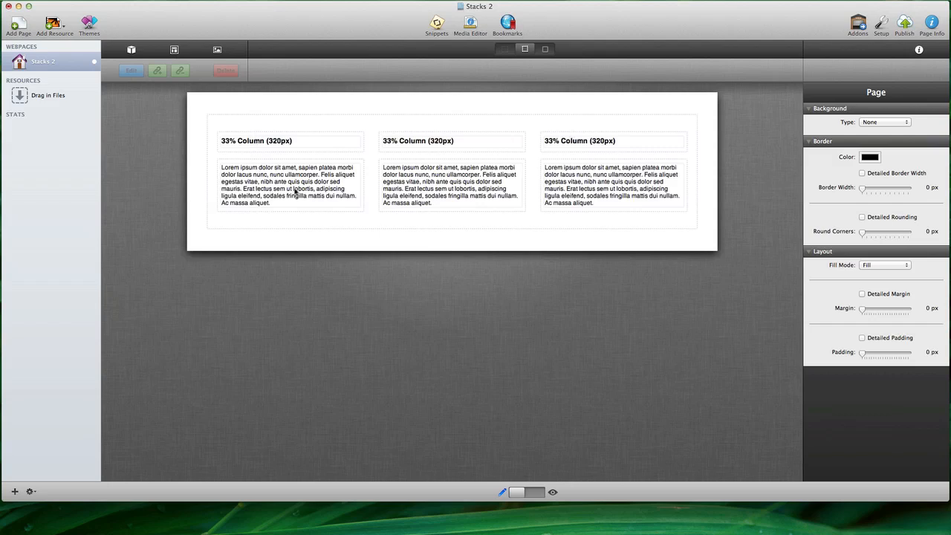
pyautogui.moveTo(583, 184)
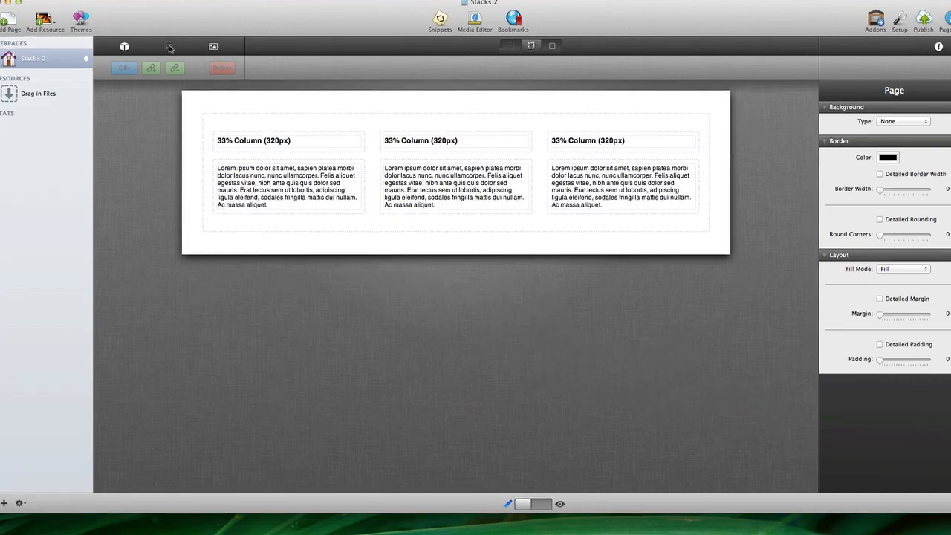
# Step: Place the Read More Paragraph template above the three columns
pyautogui.click(124, 46)
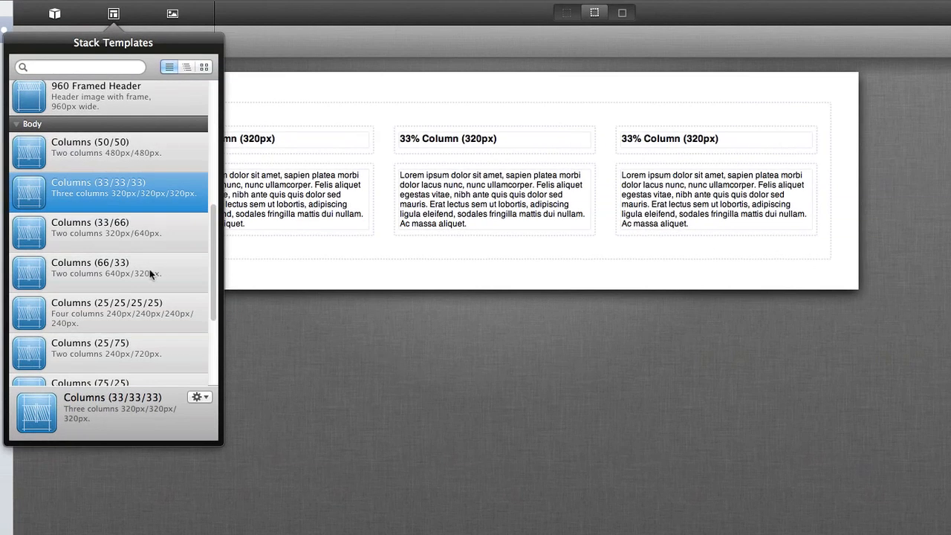
pyautogui.scroll(-3)
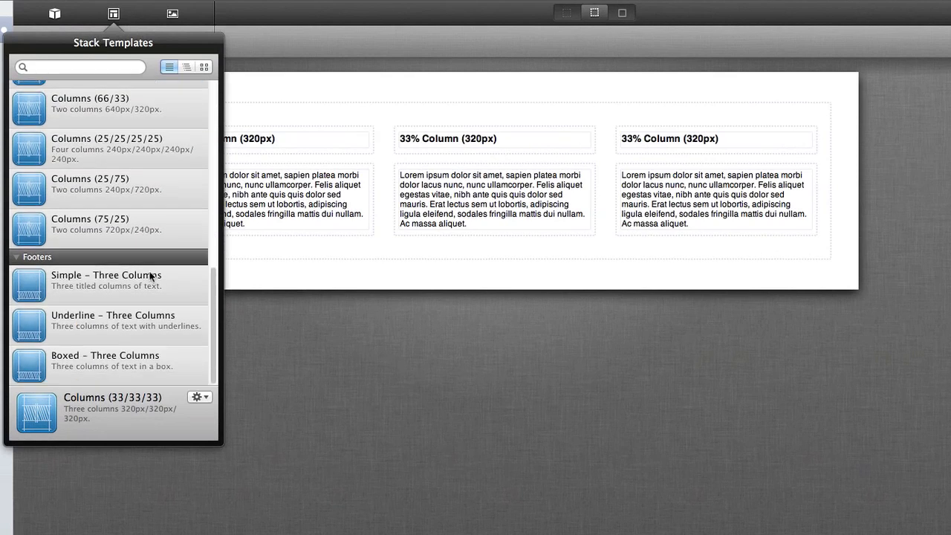
pyautogui.scroll(3)
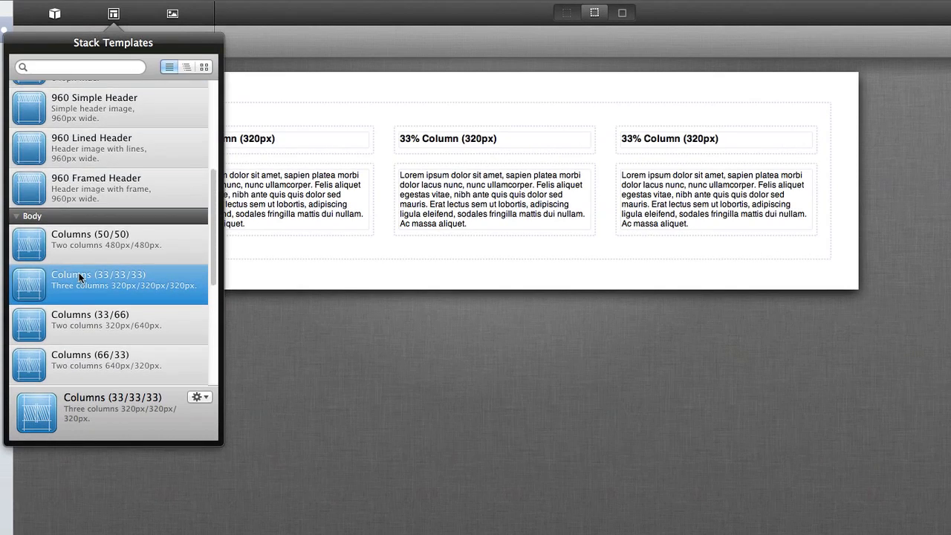
pyautogui.scroll(3)
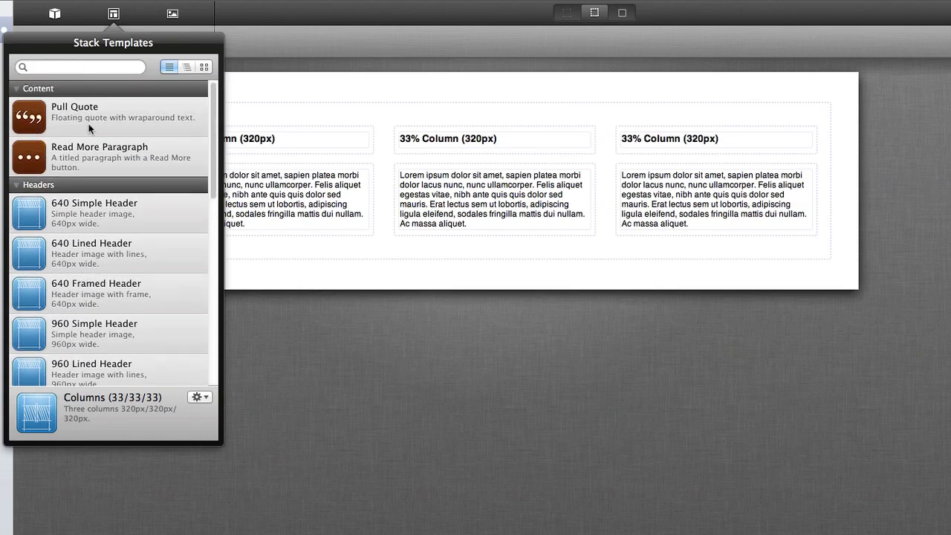
pyautogui.click(112, 156)
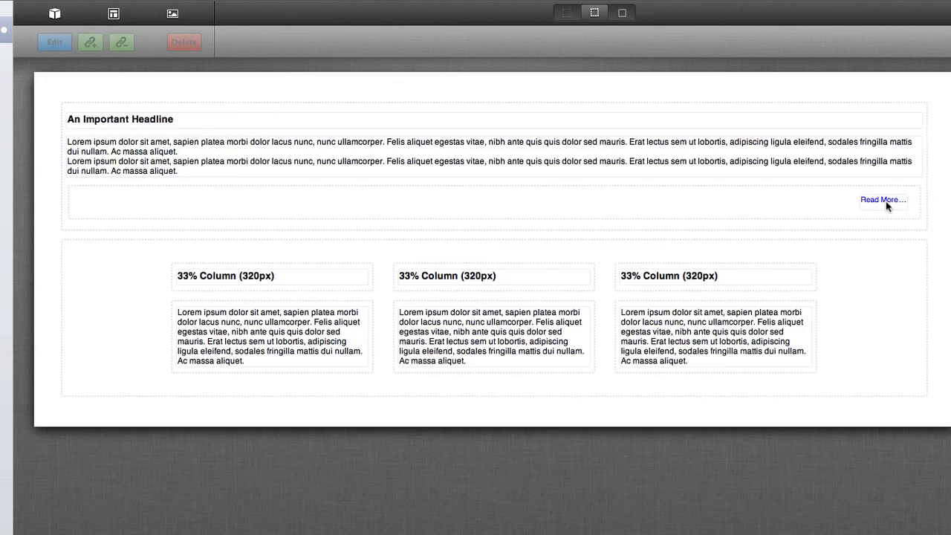
pyautogui.moveTo(832, 160)
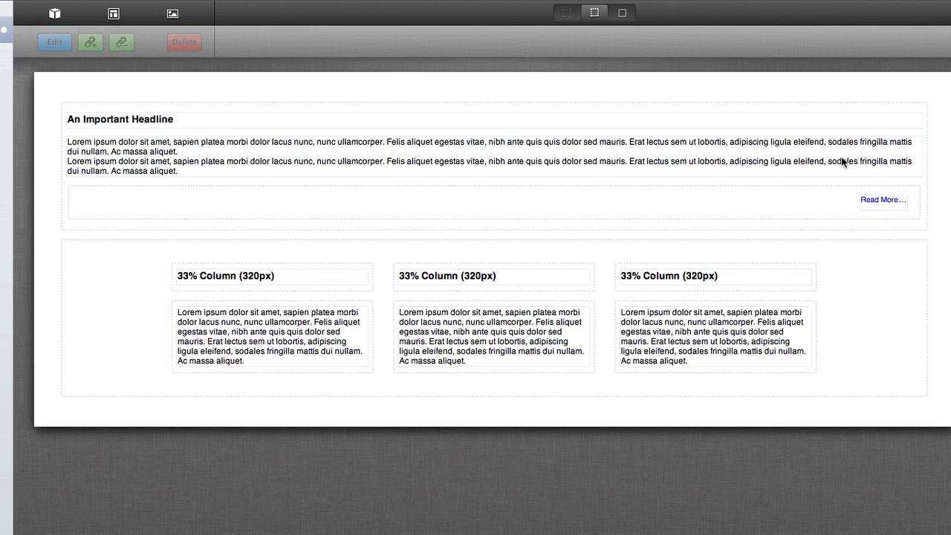
pyautogui.click(113, 13)
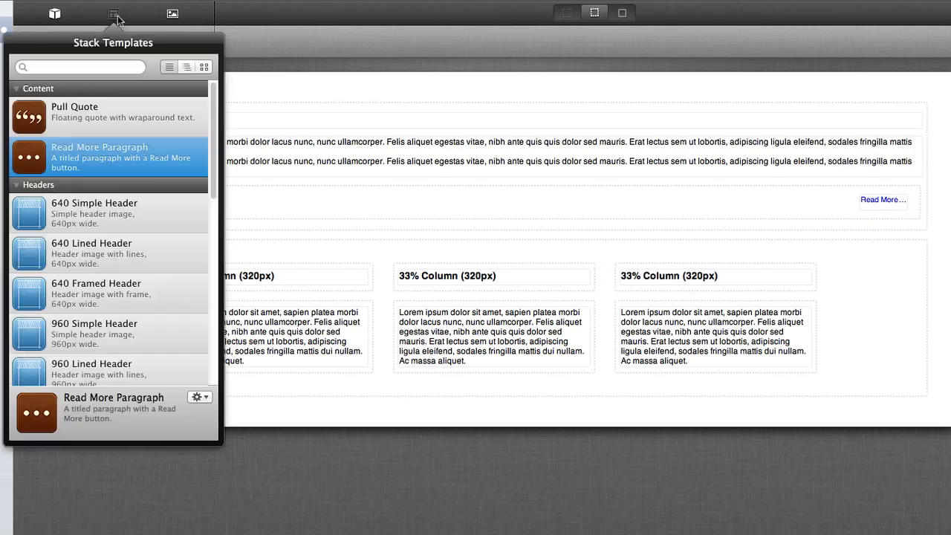
pyautogui.click(169, 67)
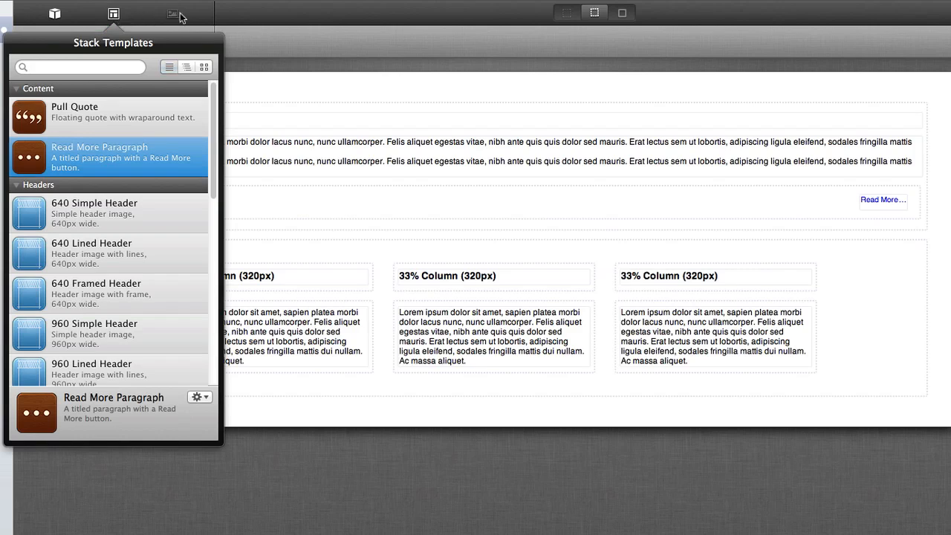
pyautogui.click(173, 13)
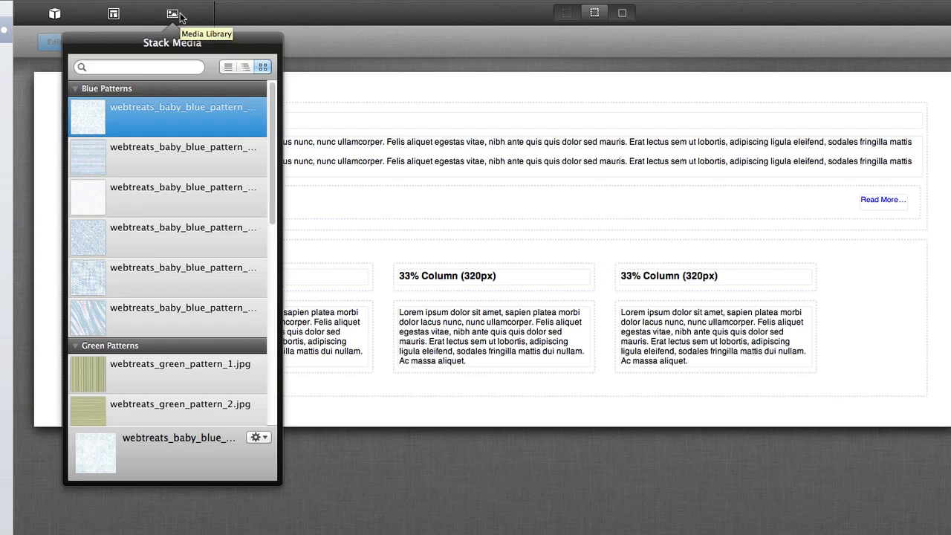
pyautogui.moveTo(163, 156)
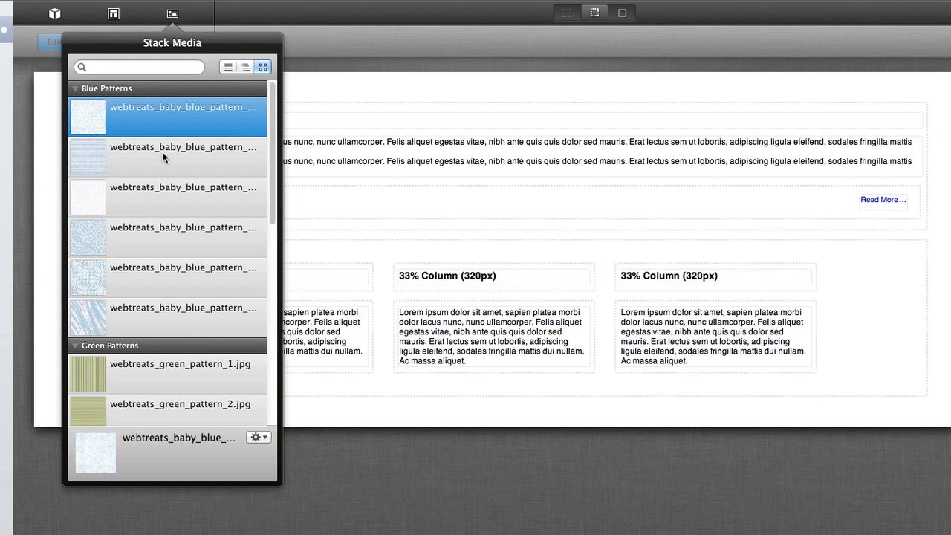
pyautogui.scroll(-3)
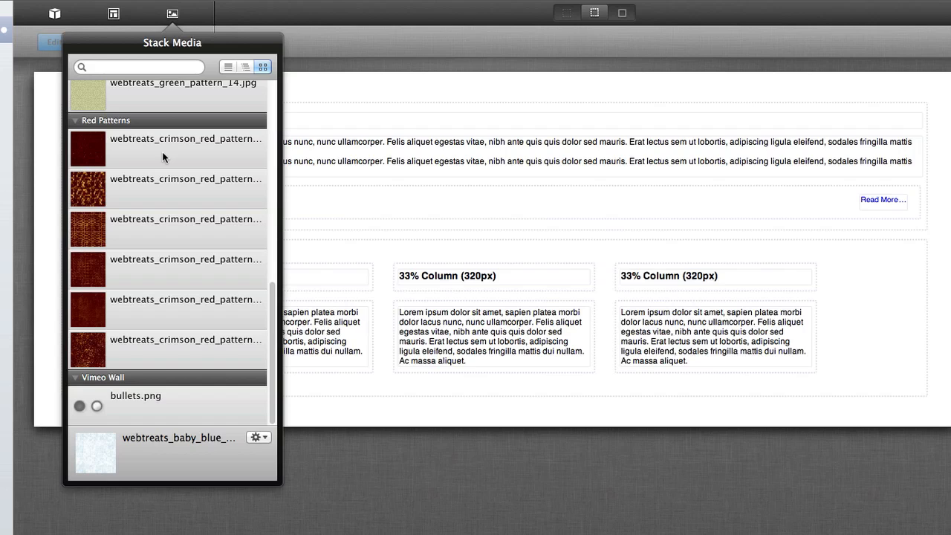
pyautogui.moveTo(117, 383)
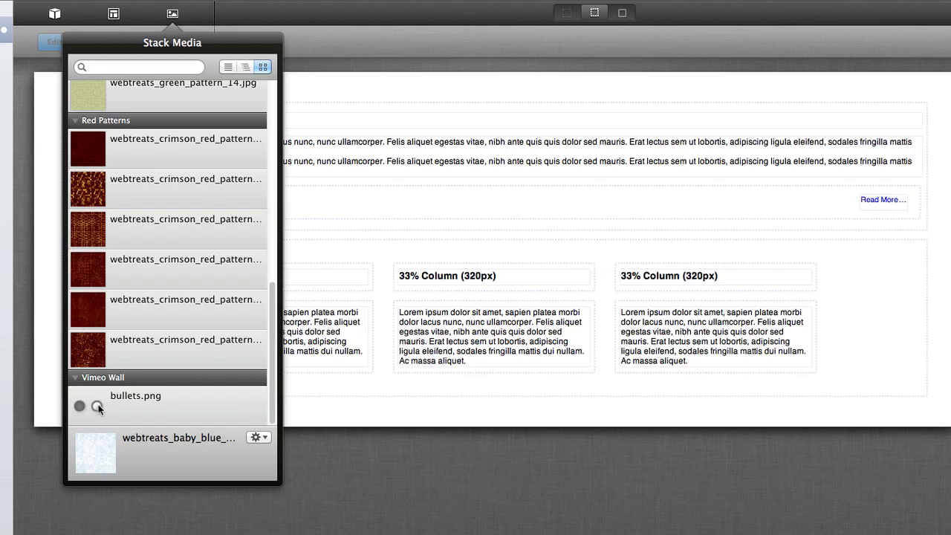
pyautogui.scroll(3)
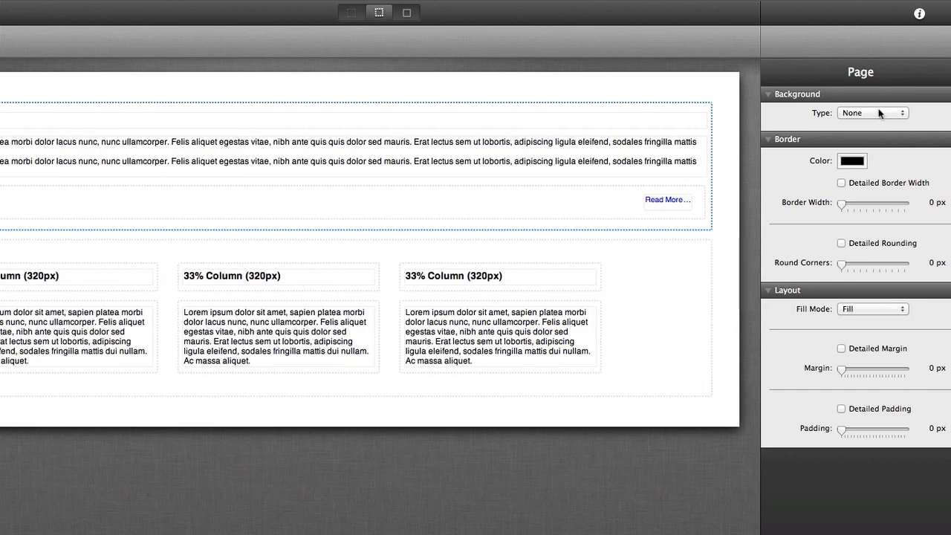
# Step: Fill the Read More stack's background with a green striped pattern from the Media Library
pyautogui.click(872, 113)
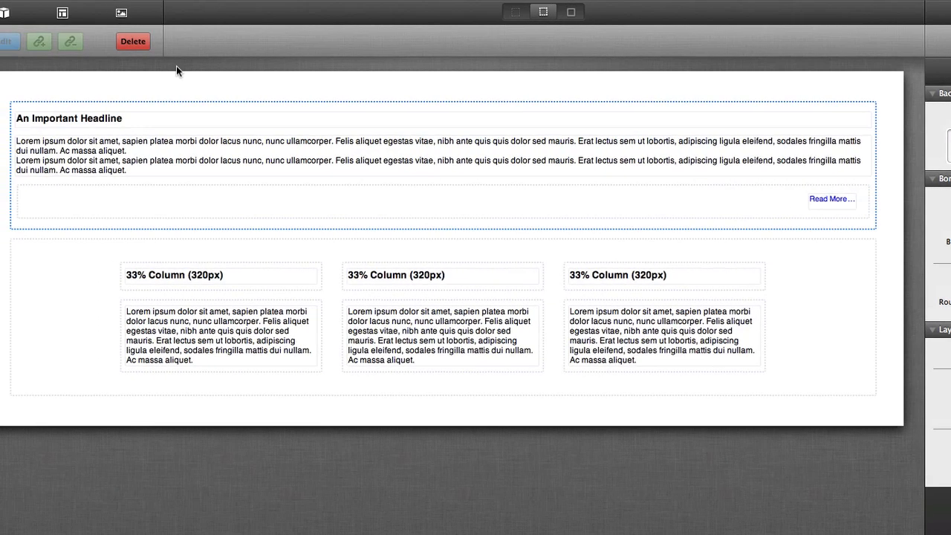
pyautogui.click(121, 13)
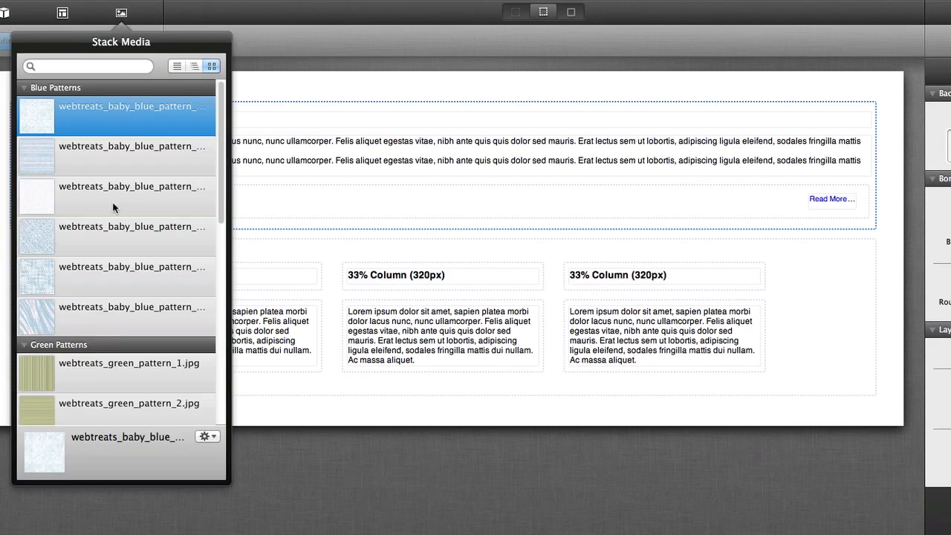
pyautogui.scroll(-3)
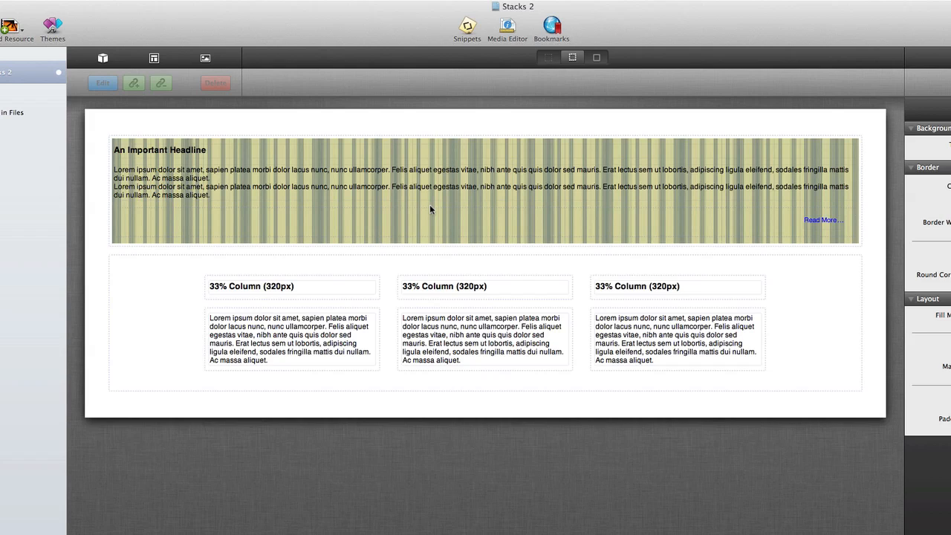
# Step: Drag Quote, Float and Change Me Button stacks from Stack Elements below the columns
pyautogui.click(102, 58)
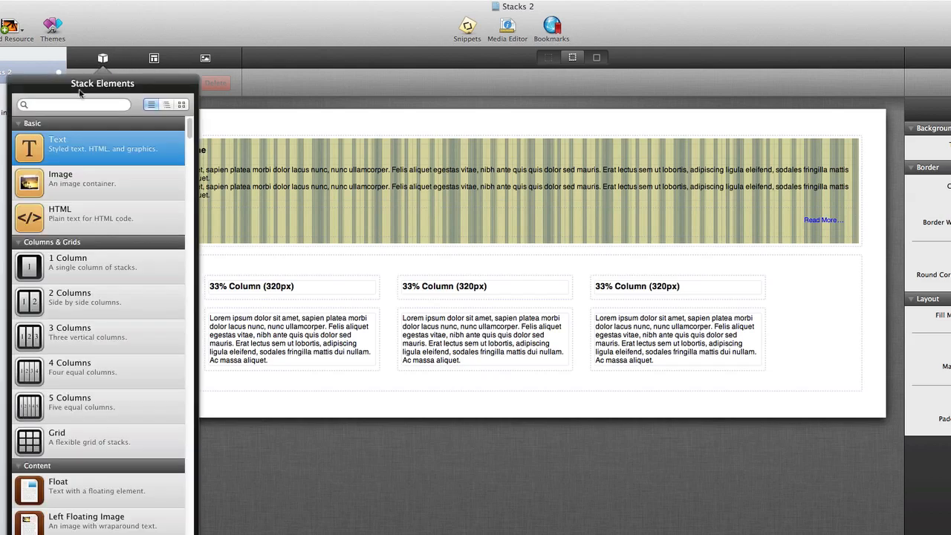
pyautogui.scroll(-3)
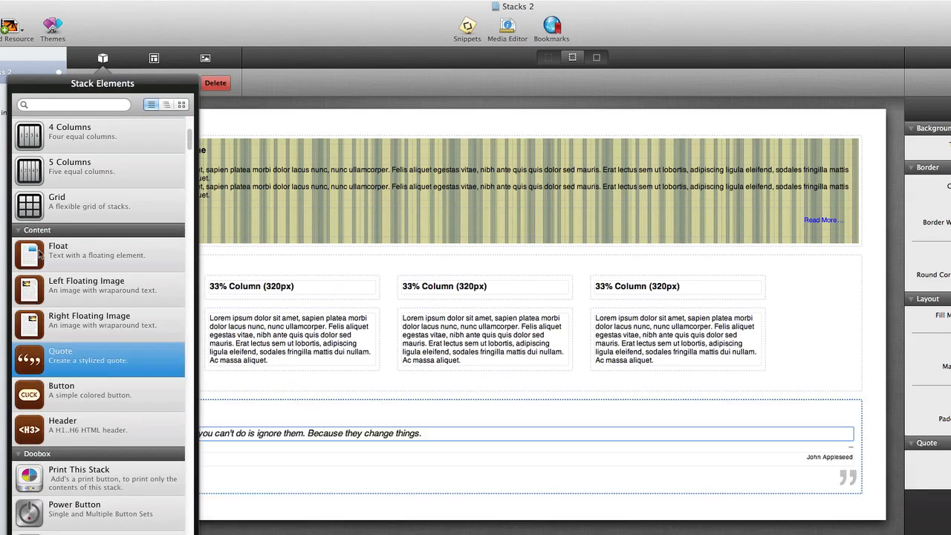
pyautogui.click(101, 255)
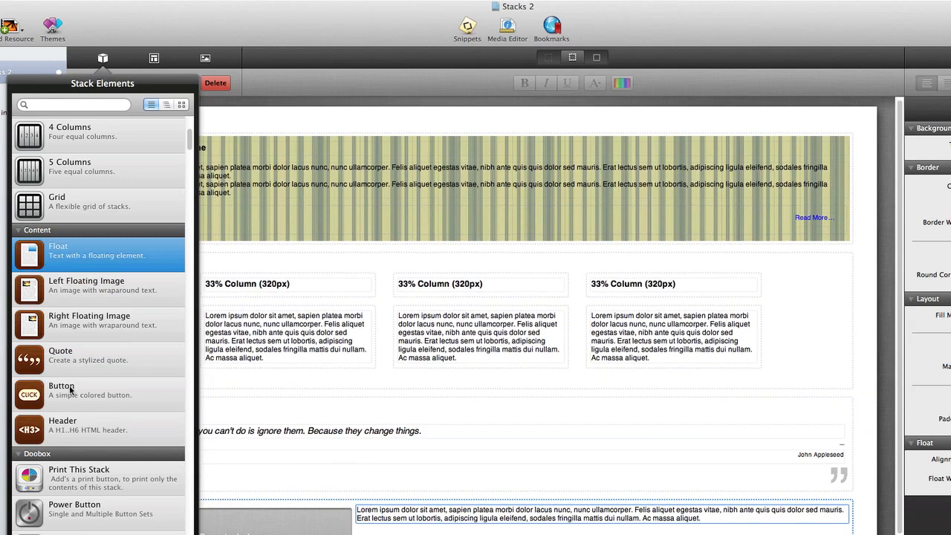
pyautogui.click(61, 390)
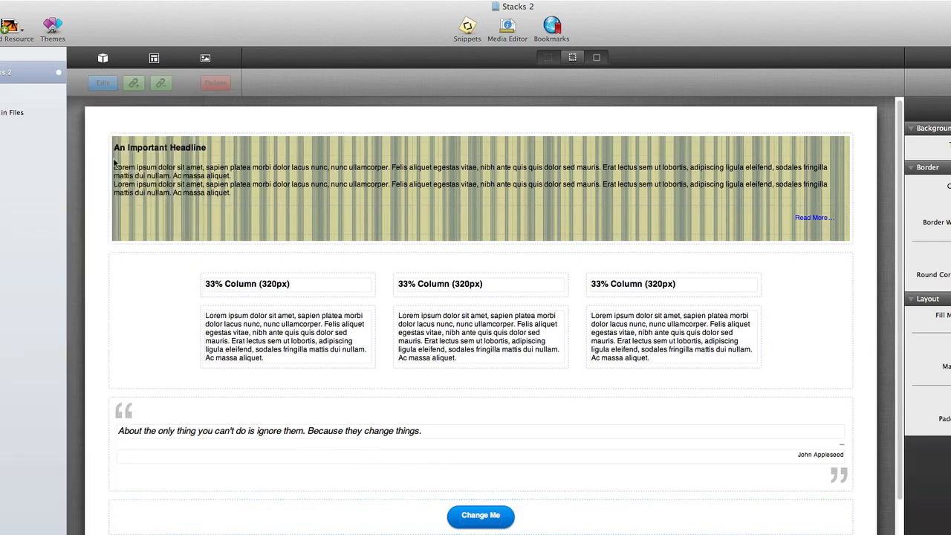
pyautogui.scroll(-3)
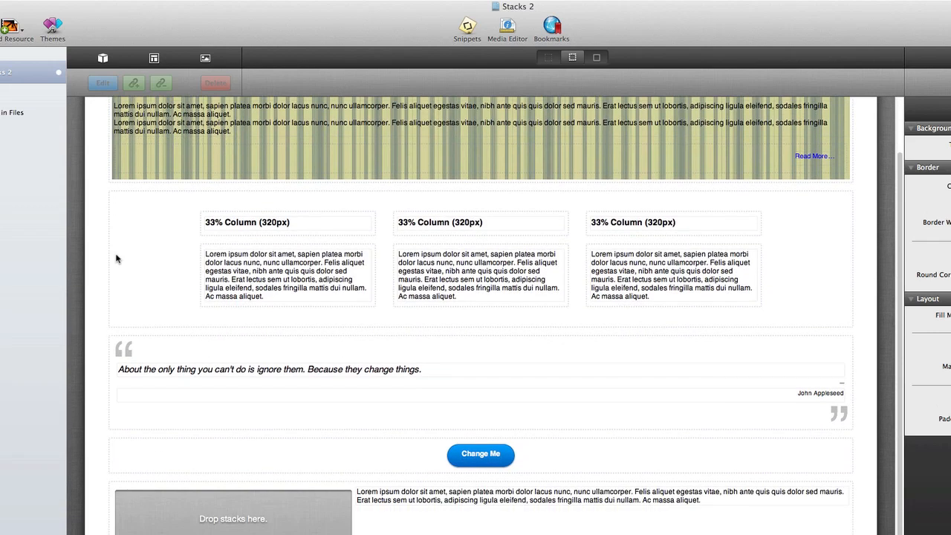
pyautogui.scroll(3)
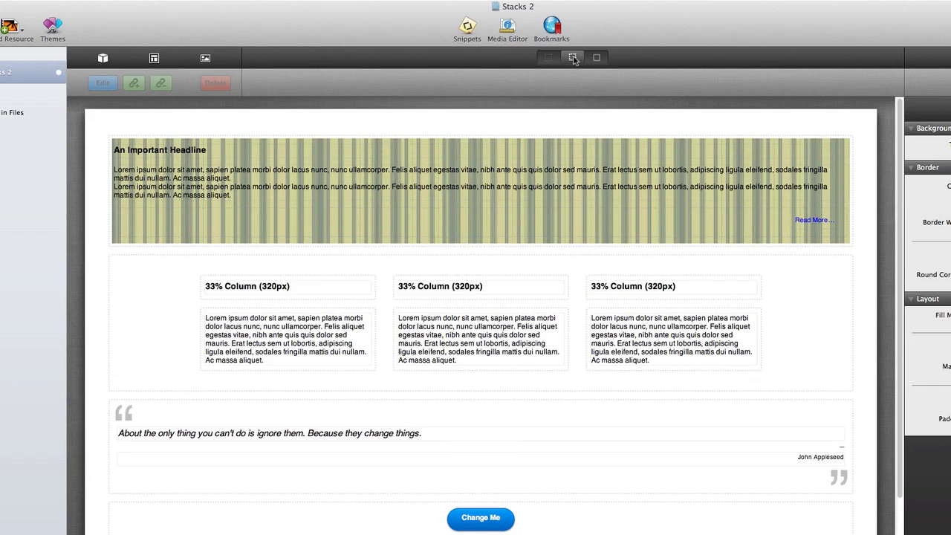
pyautogui.moveTo(570, 137)
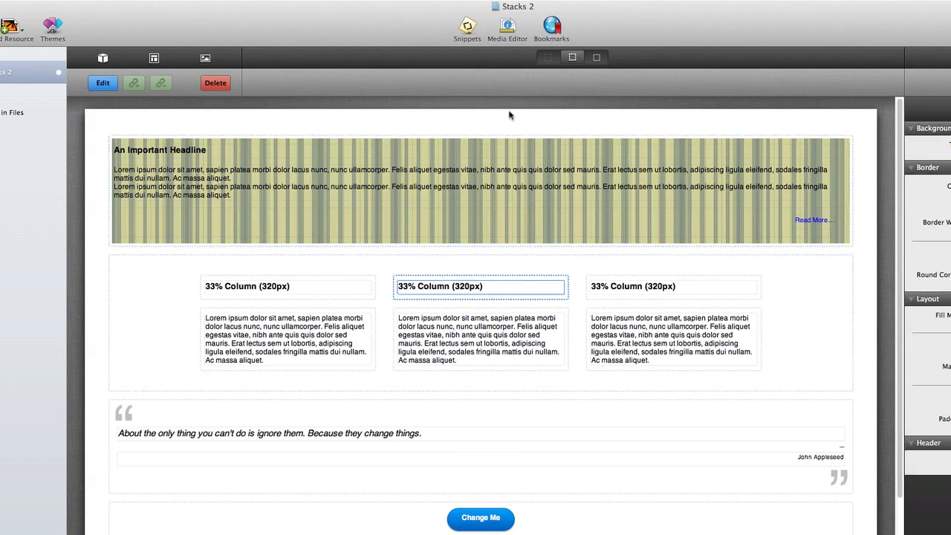
# Step: Preview the page without outlines, then switch to labeled stack outlines view
pyautogui.click(572, 58)
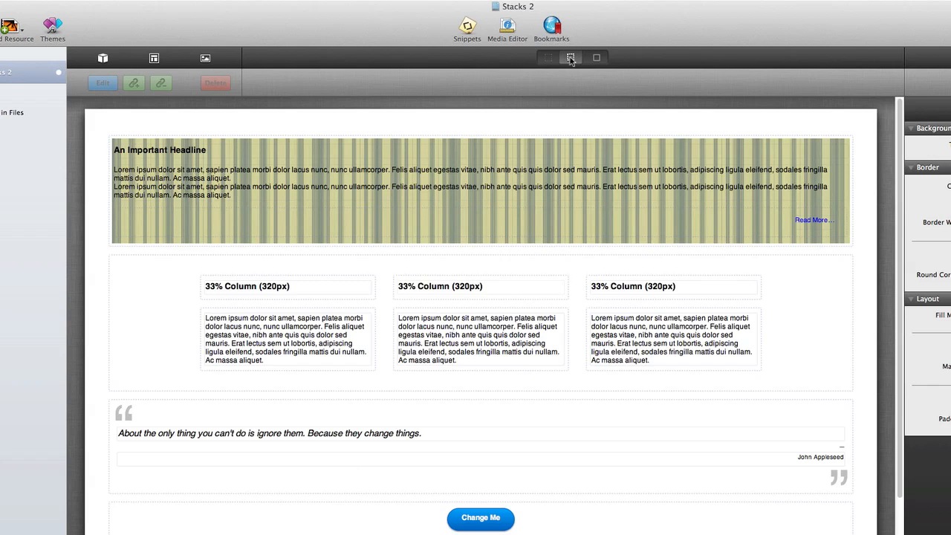
pyautogui.click(548, 58)
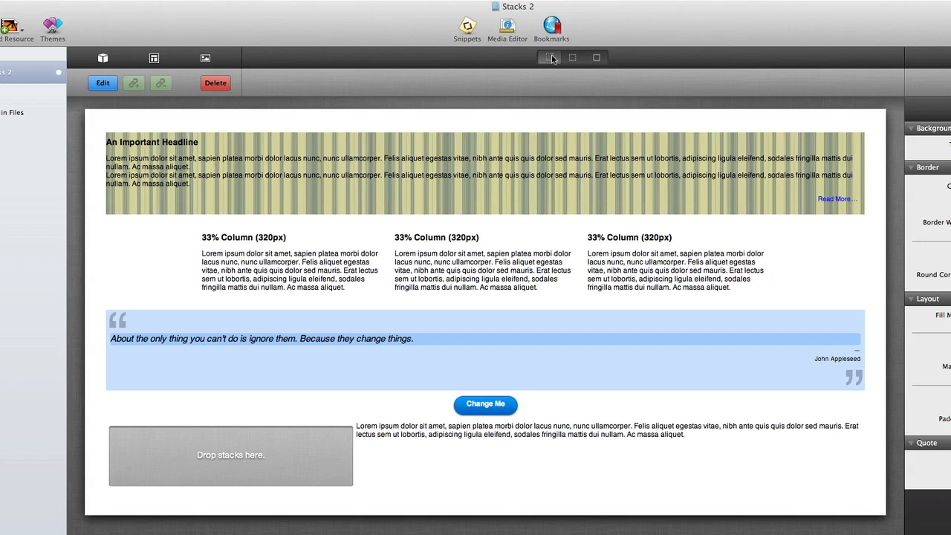
pyautogui.click(597, 57)
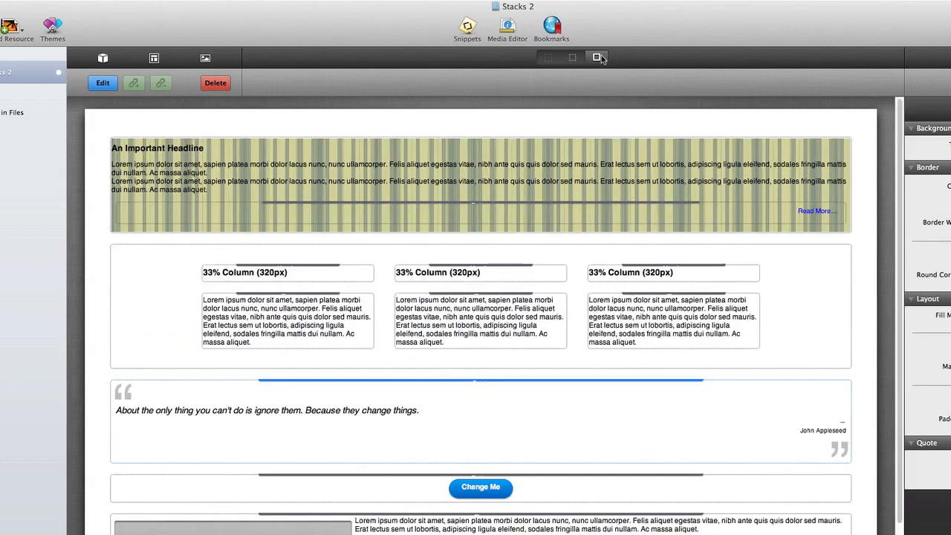
pyautogui.click(597, 57)
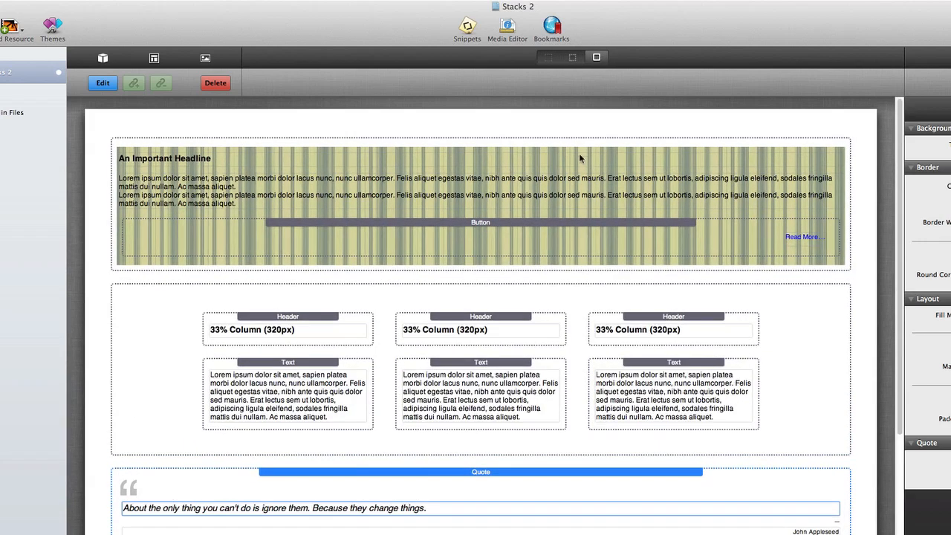
pyautogui.moveTo(476, 230)
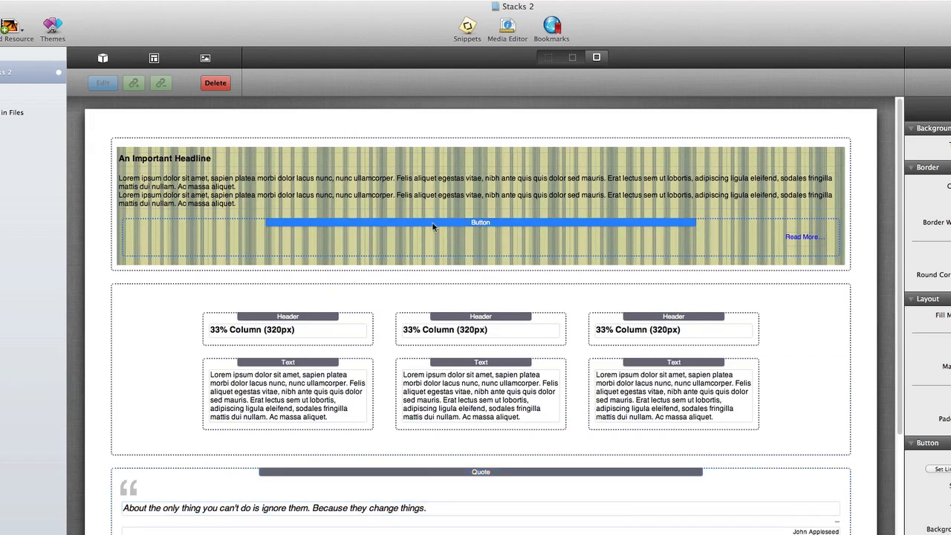
pyautogui.click(287, 316)
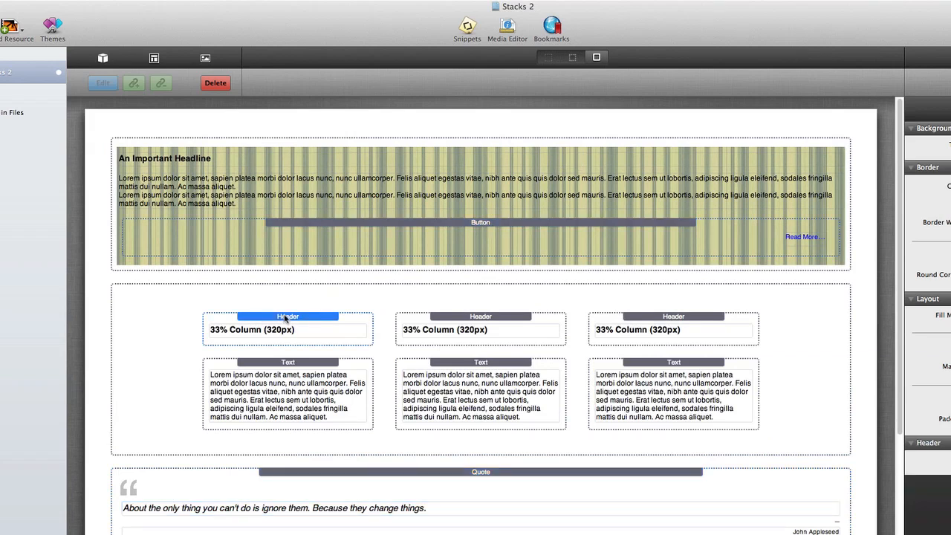
pyautogui.click(287, 362)
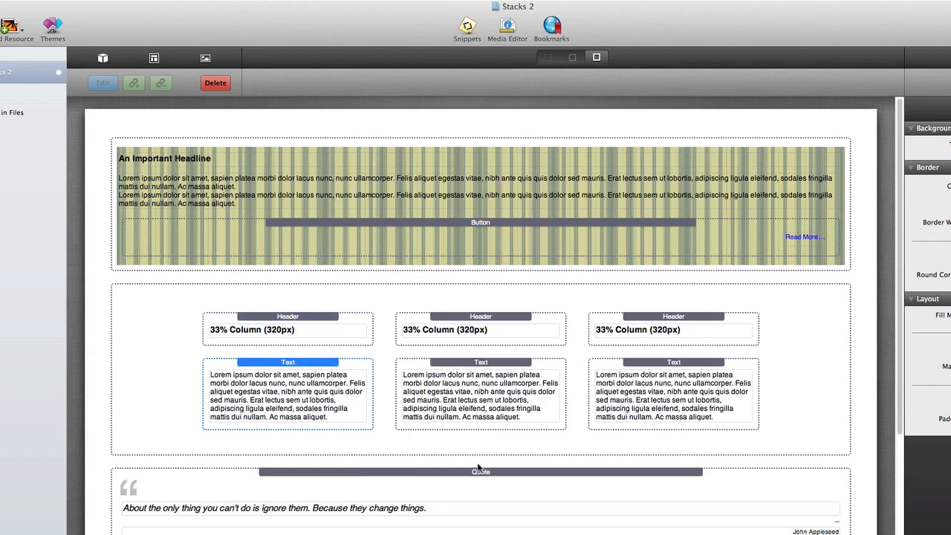
pyautogui.scroll(-3)
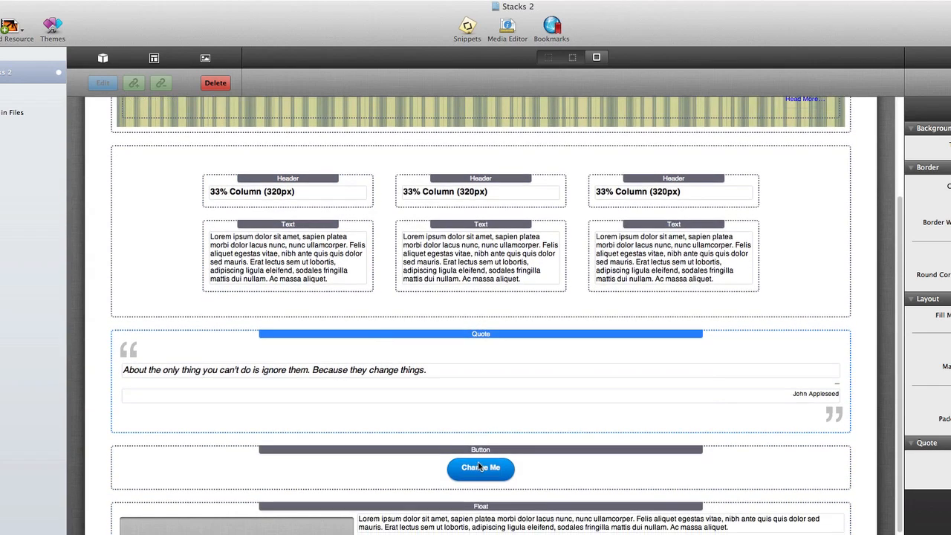
pyautogui.moveTo(453, 336)
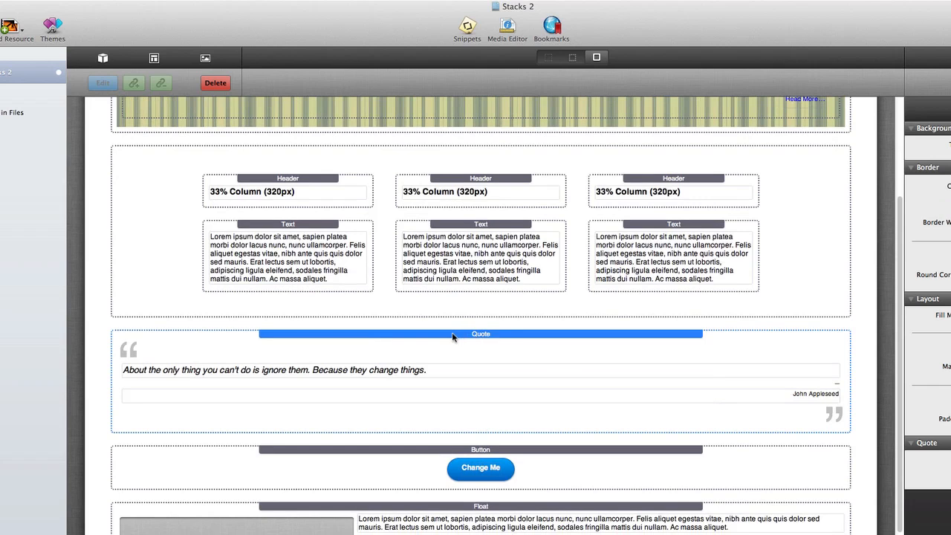
pyautogui.moveTo(605, 335)
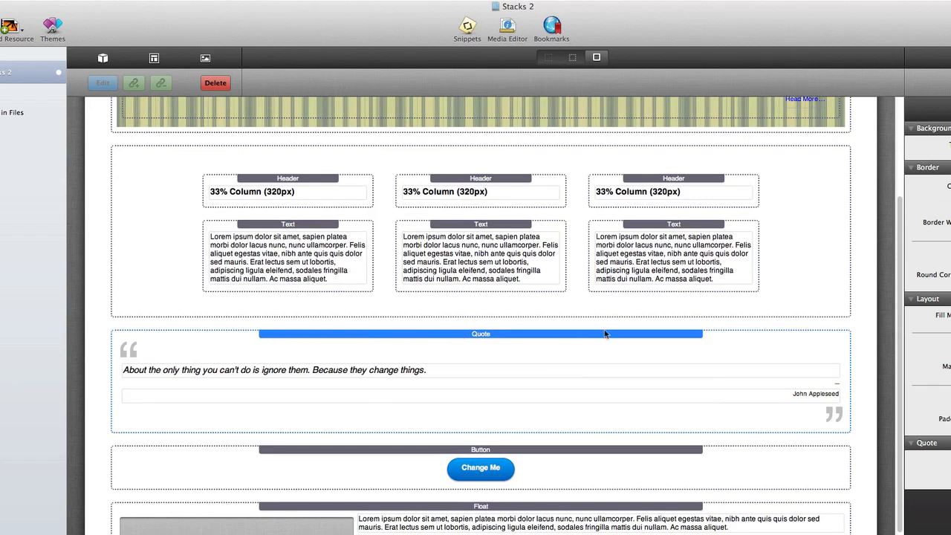
pyautogui.moveTo(513, 337)
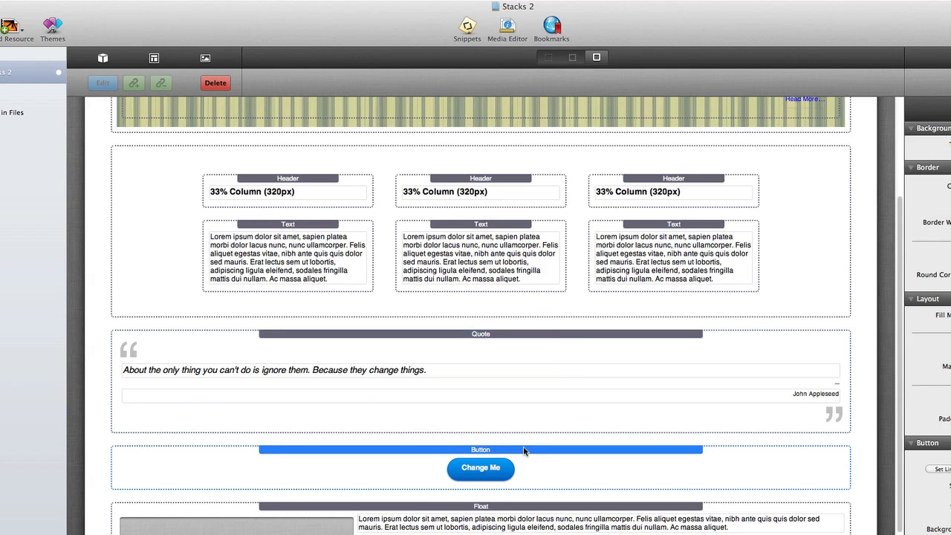
pyautogui.scroll(-3)
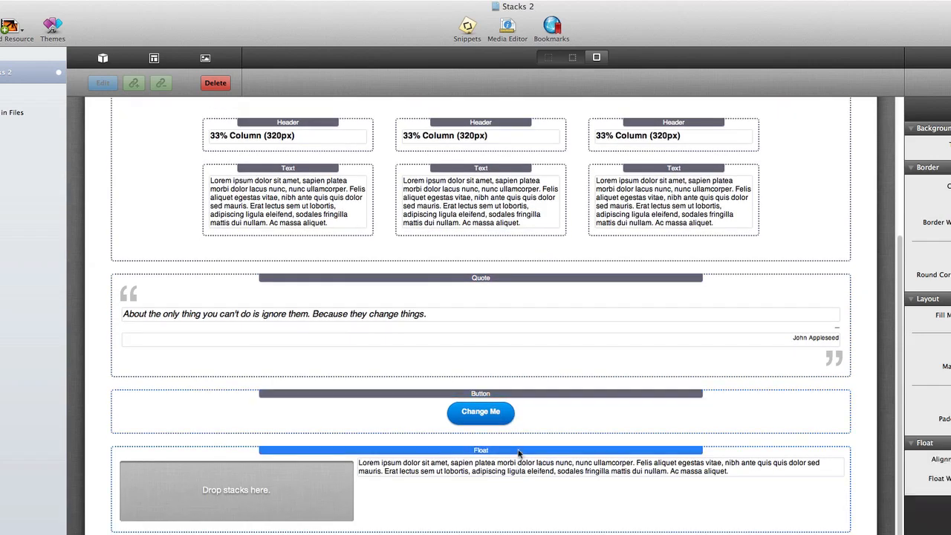
pyautogui.scroll(3)
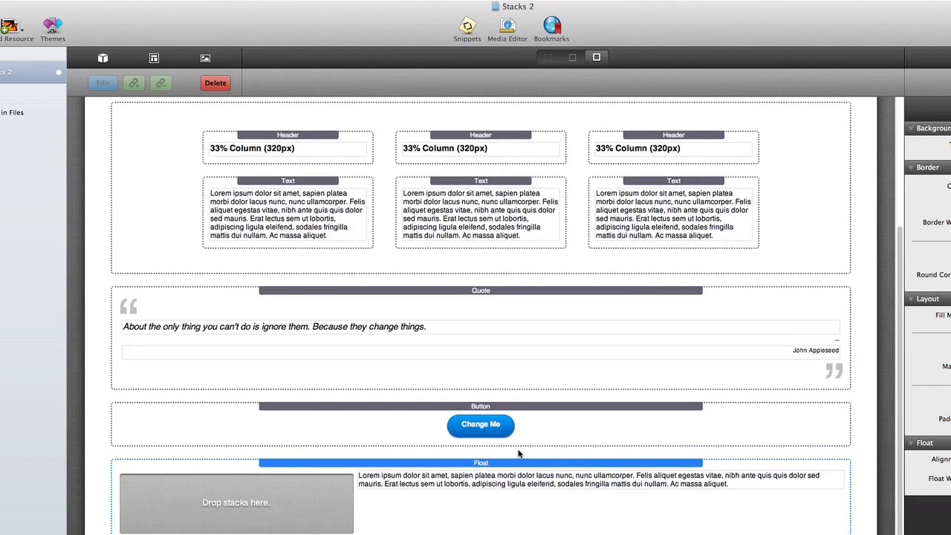